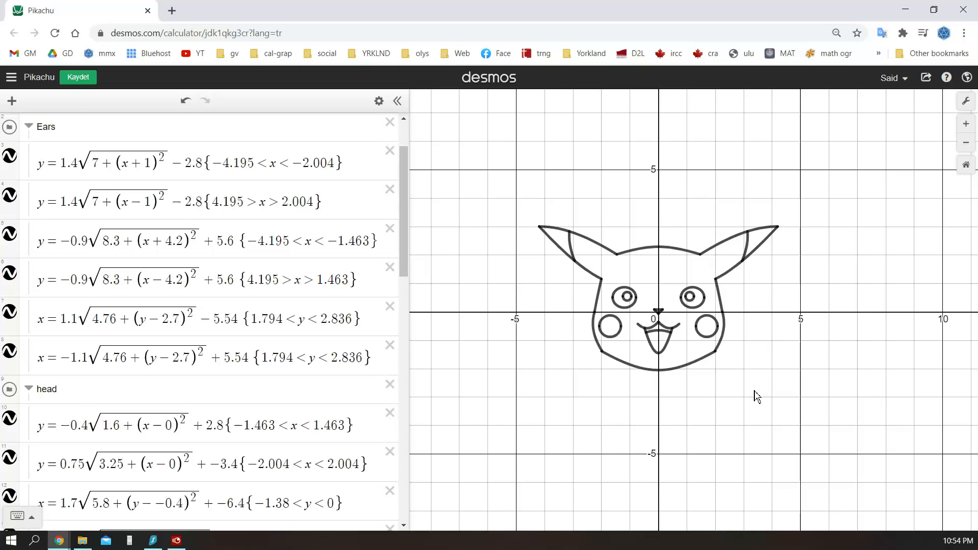
Step: Copy the right-side head curve equations from the Pikachu graph into a new Desmos graph
scroll("down", 3)
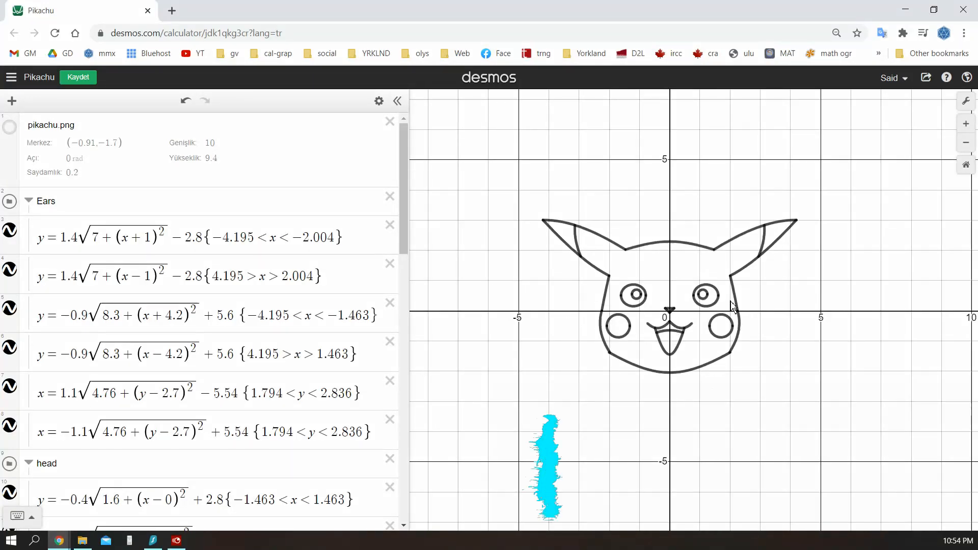
scroll("down", 3)
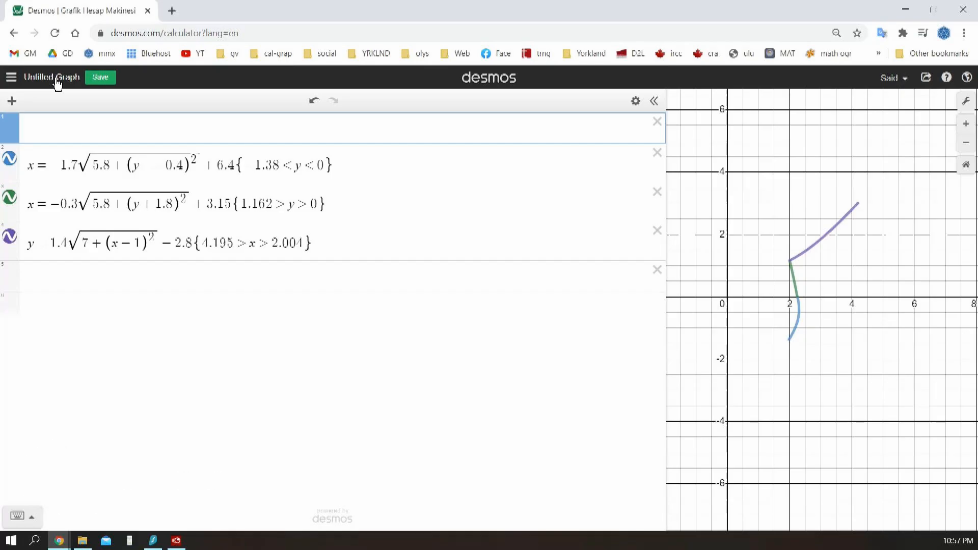
Step: Begin a piecewise S_side definition with the first curve on the interval -1.38<y<0
type("S")
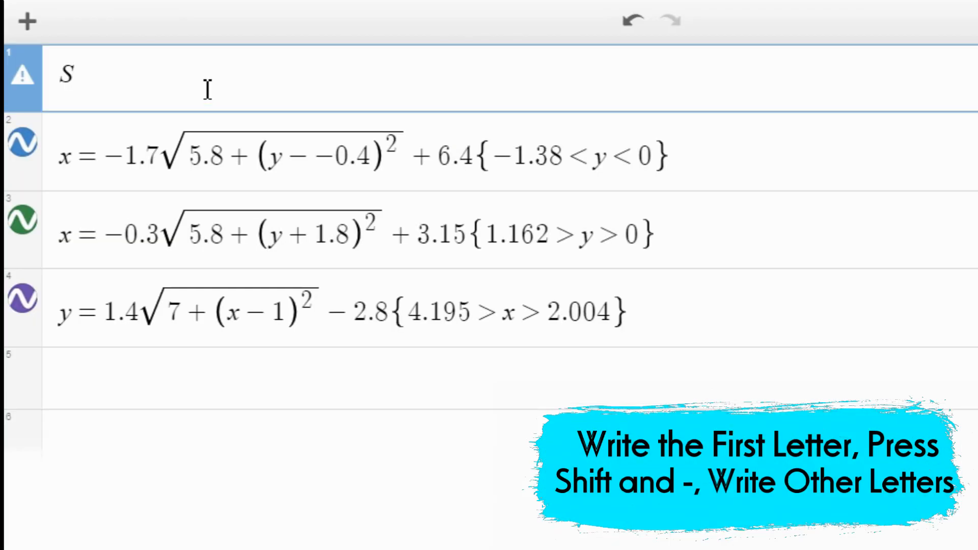
type("ide =")
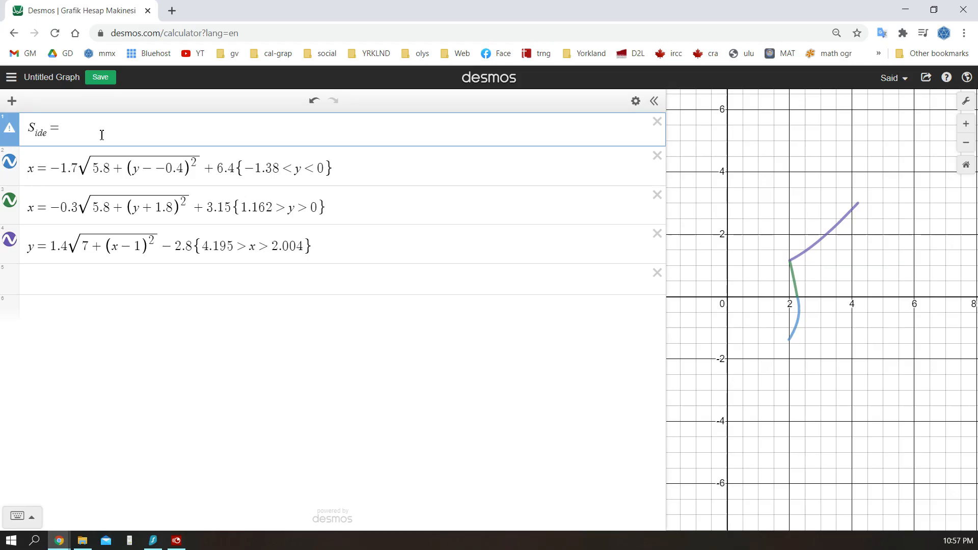
type("{")
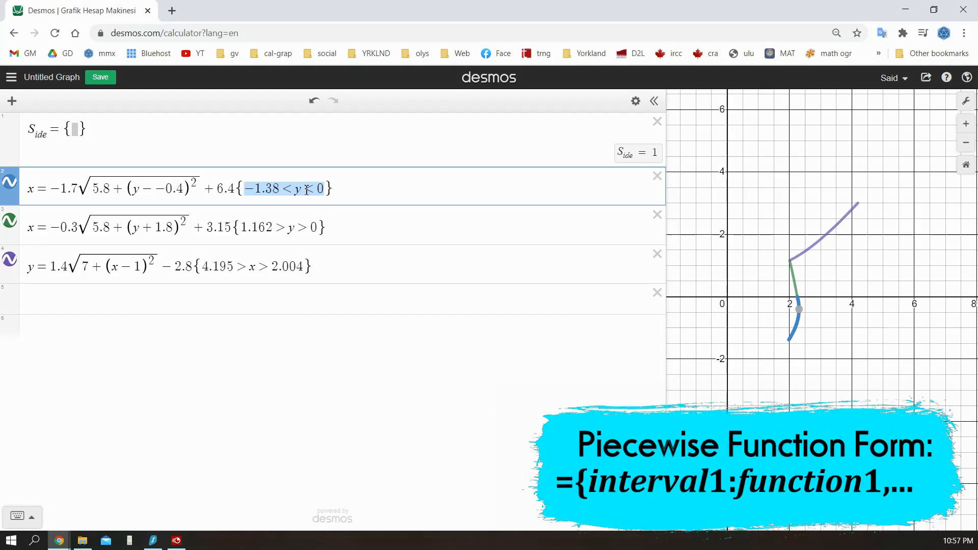
left_click(74, 130)
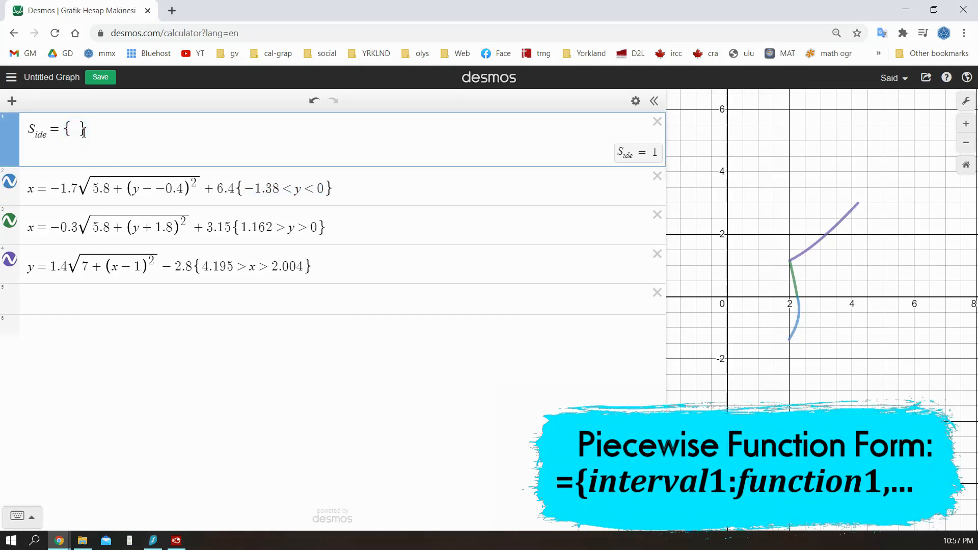
type("-1.38<y<0:-1.7√(5.8+(y--0.4)^2")
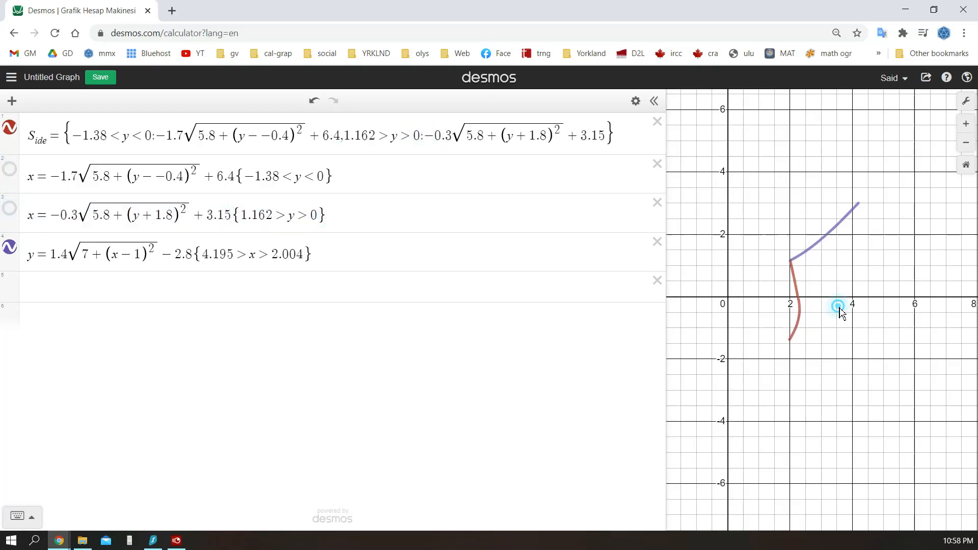
Step: Select the ear curve's x-interval to add as the second S_side piece
left_click_drag(838, 306, 786, 306)
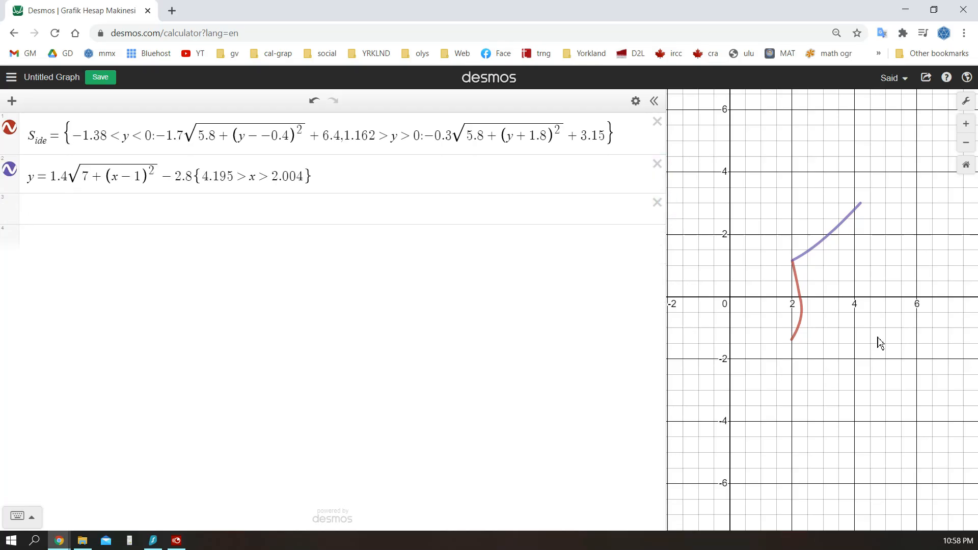
left_click_drag(213, 176, 290, 177)
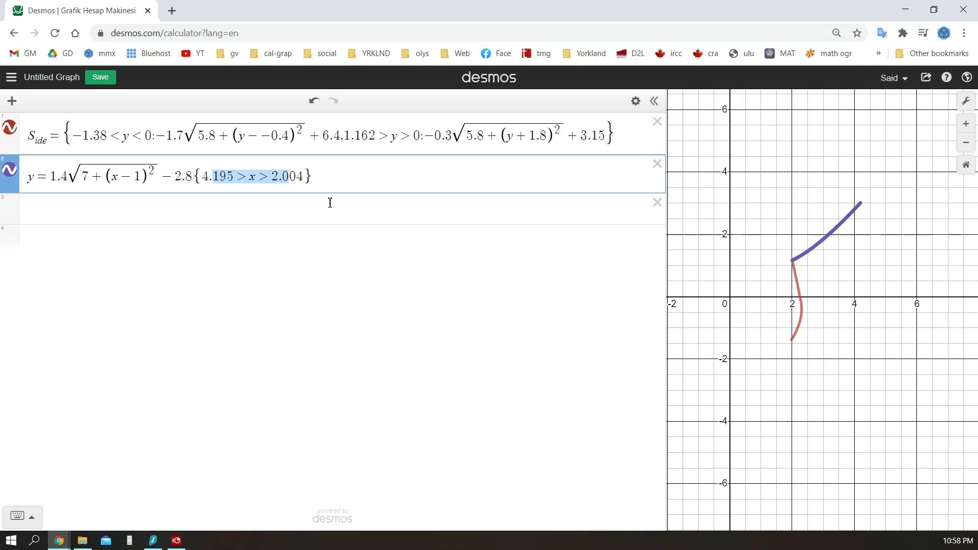
left_click(289, 176)
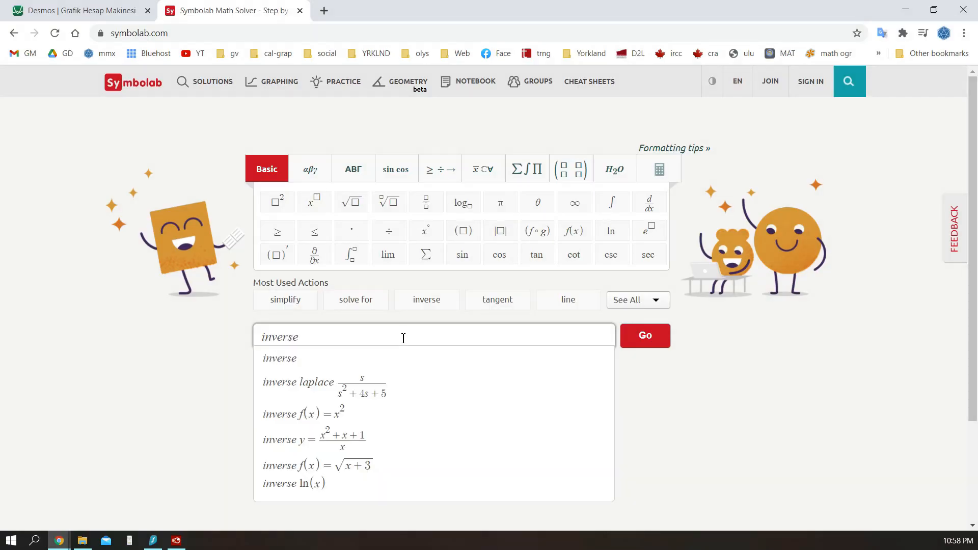
Step: Run Symbolab's inverse of the ear equation and bring its first branch into Desmos as x=
left_click(645, 336)
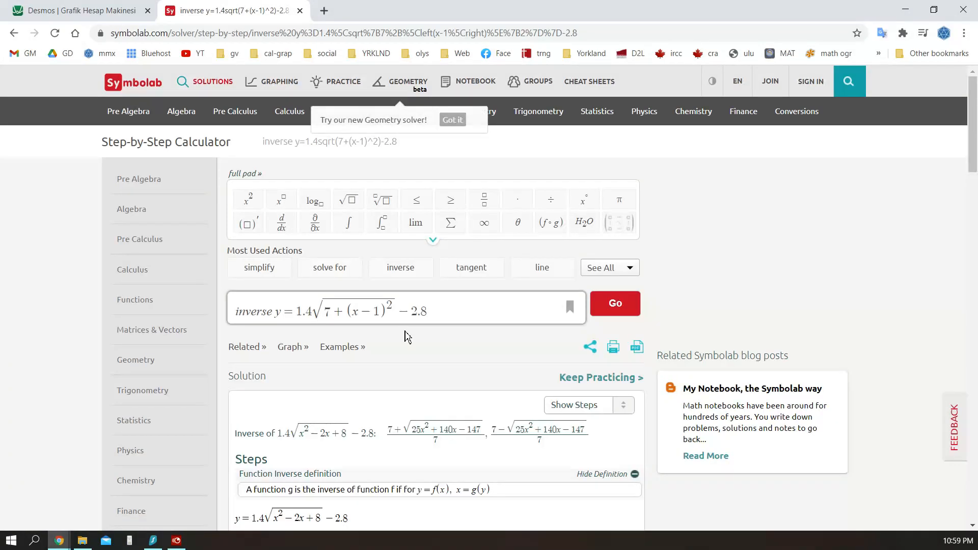
scroll("down", 3)
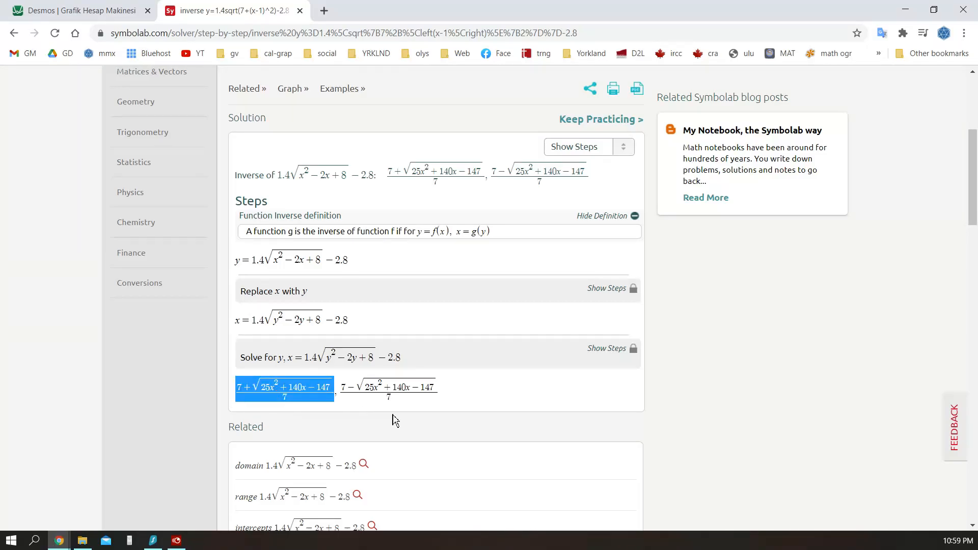
left_click(81, 10)
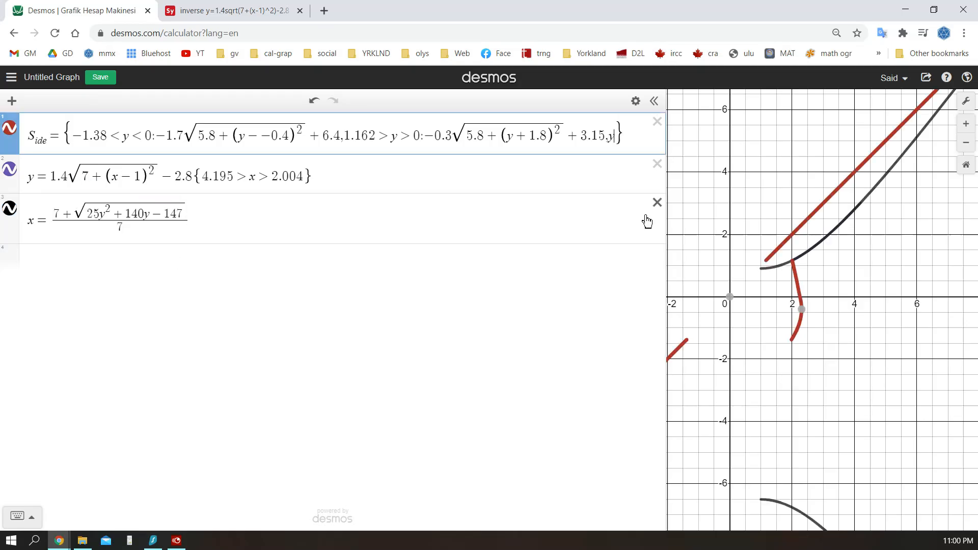
Step: Bound a piece with >1.1 and manage rows in edit mode while building R_side, T_op and B_ottom
type(">1.1")
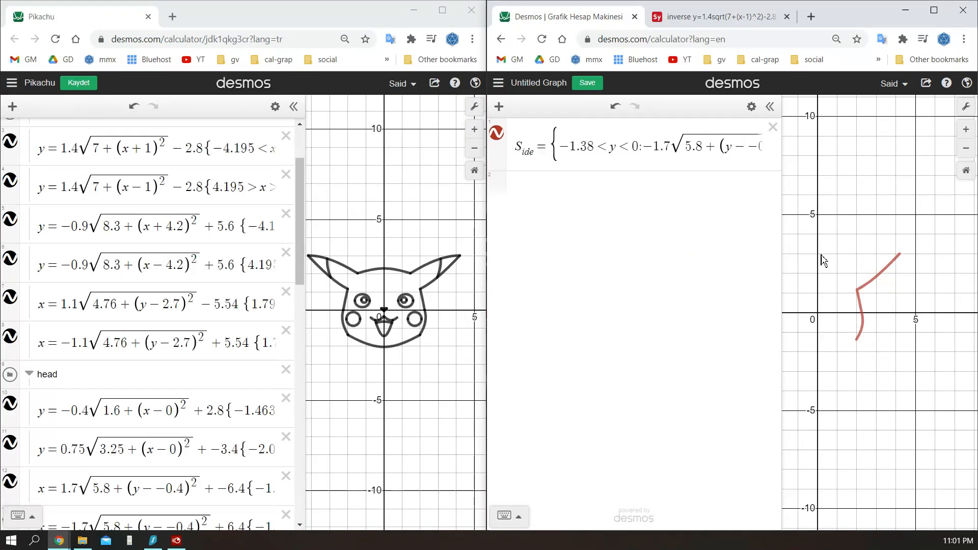
left_click(495, 135)
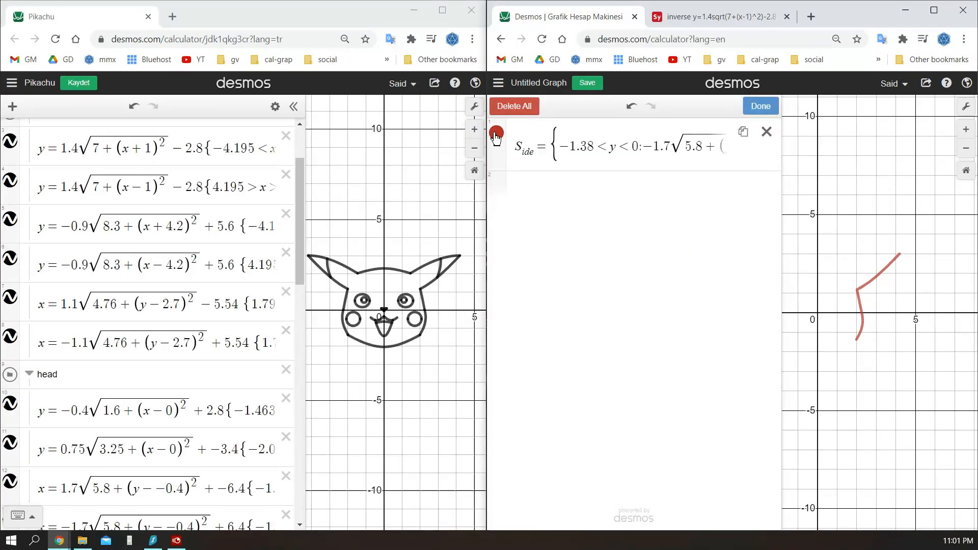
left_click(760, 105)
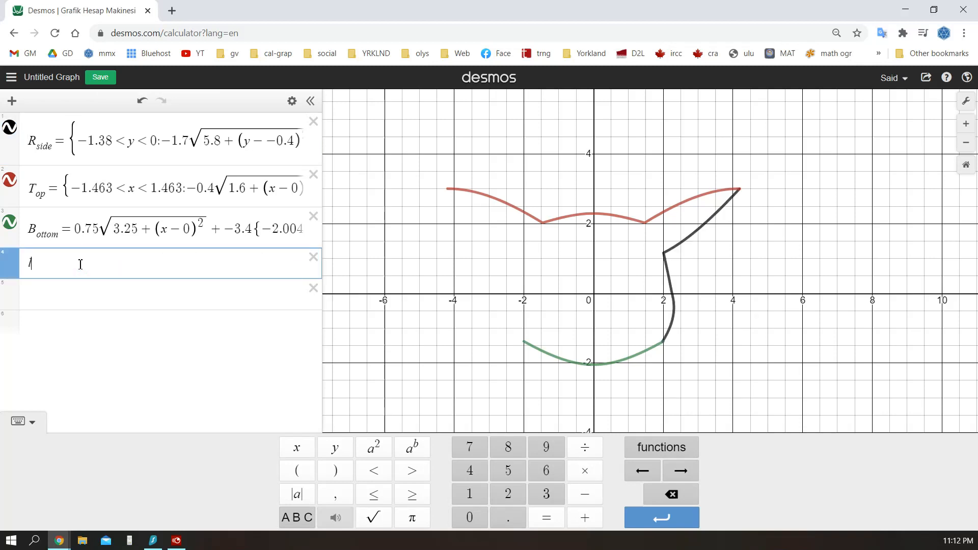
Step: Begin a piecewise L_side={...} definition for the head's left outline
type("L")
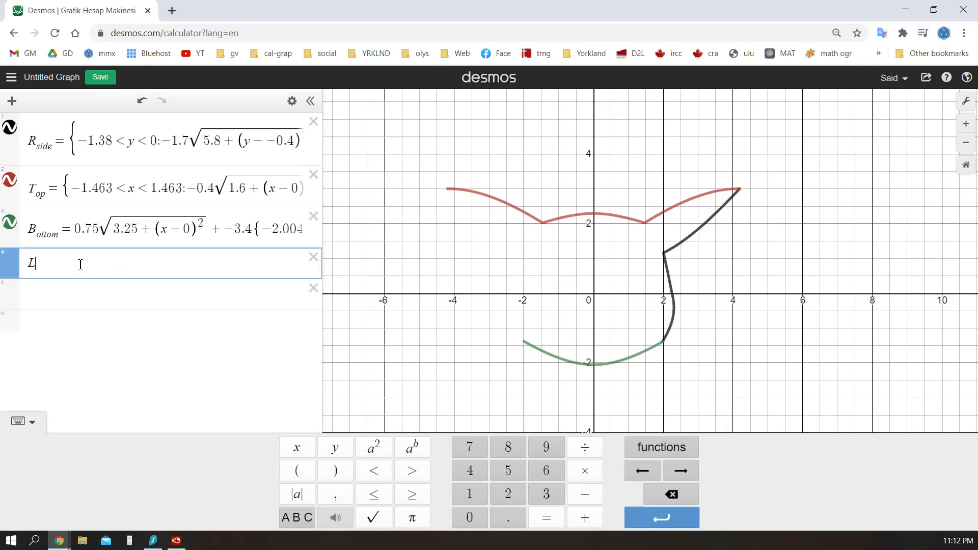
type("s")
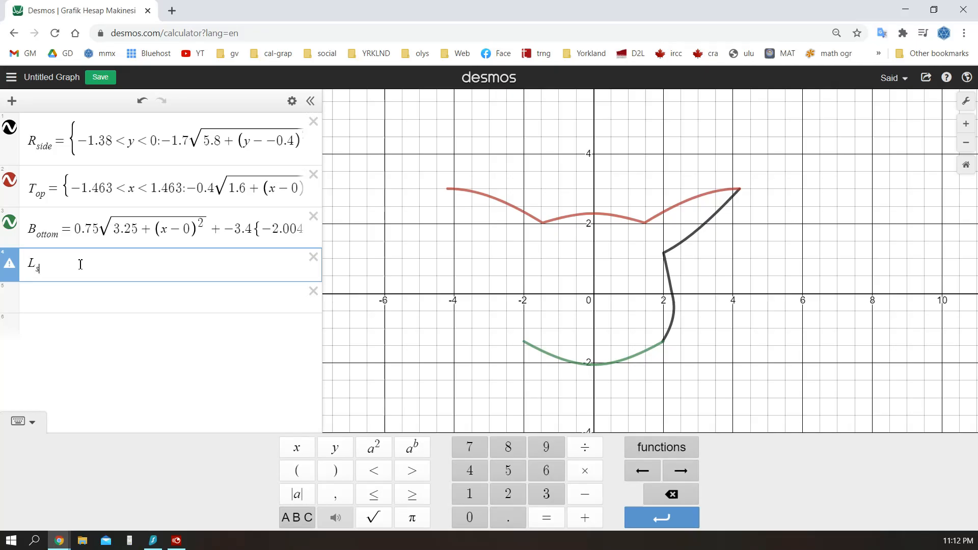
type("ide=")
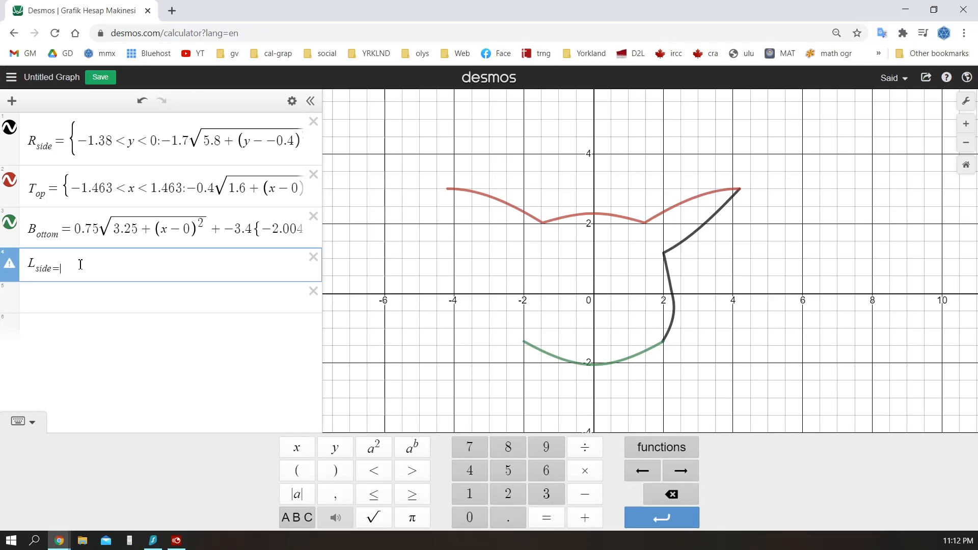
type("{")
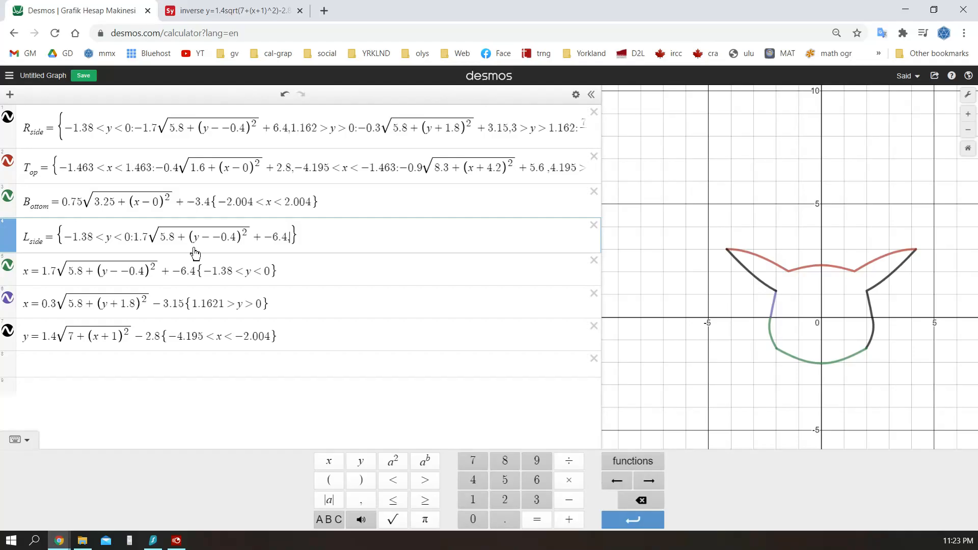
Step: Take Symbolab's second inverse branch of the left ear curve for L_side
left_click(231, 10)
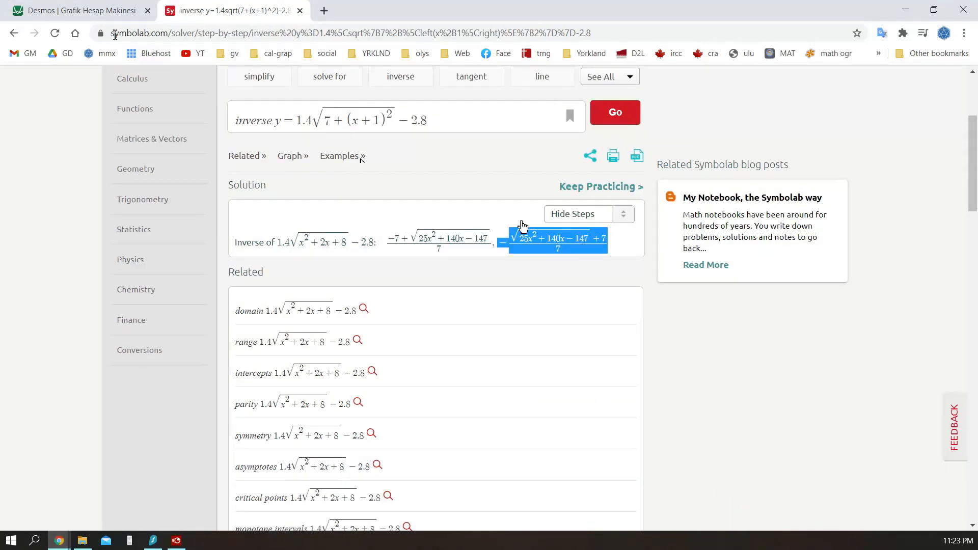
left_click(82, 10)
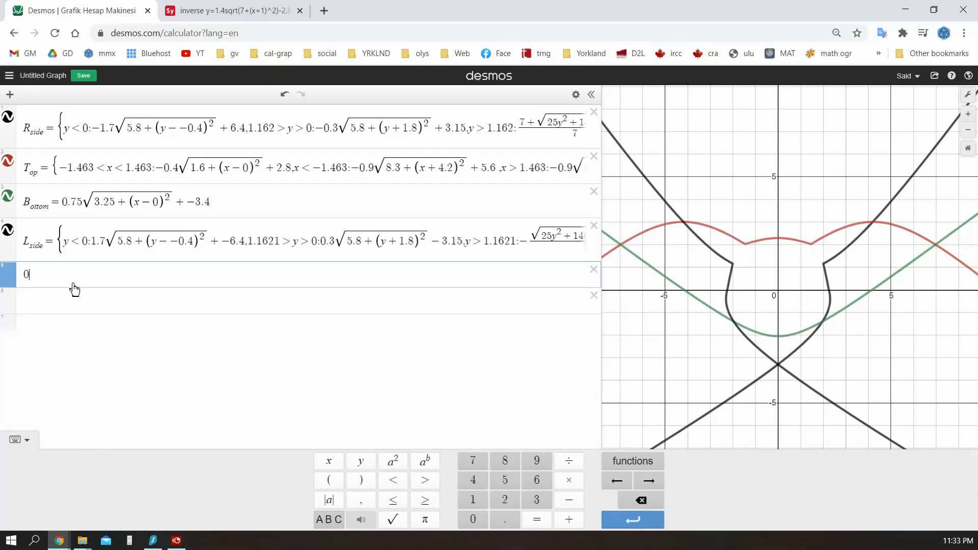
Step: Write 0=max(y-T_op, B_ottom-y, |x|-R_side) combining top, bottom and side into one outline
type("=max")
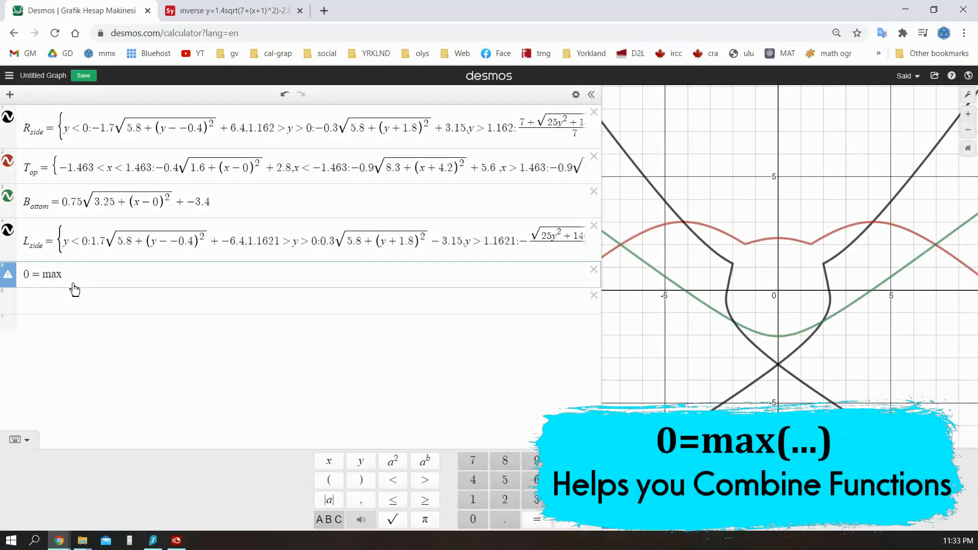
type("(")
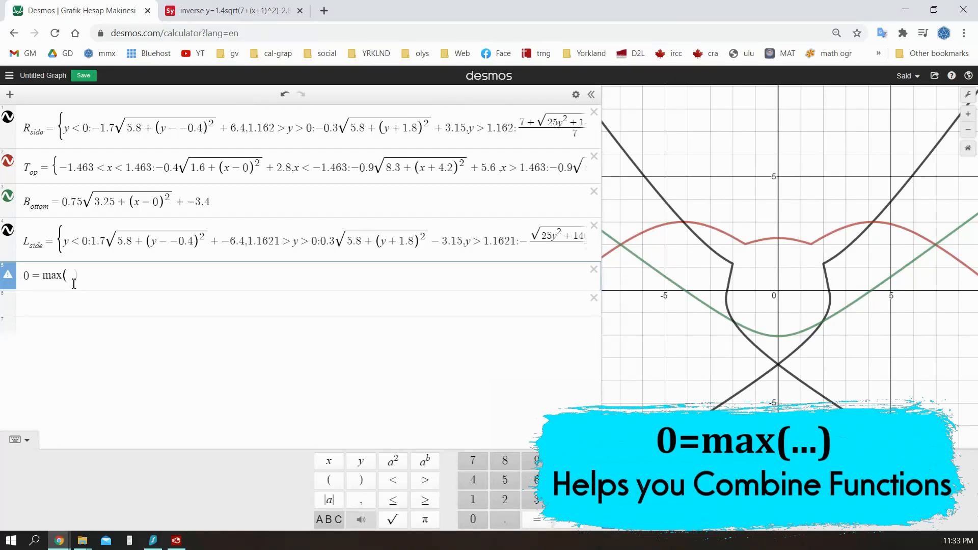
type("y-T")
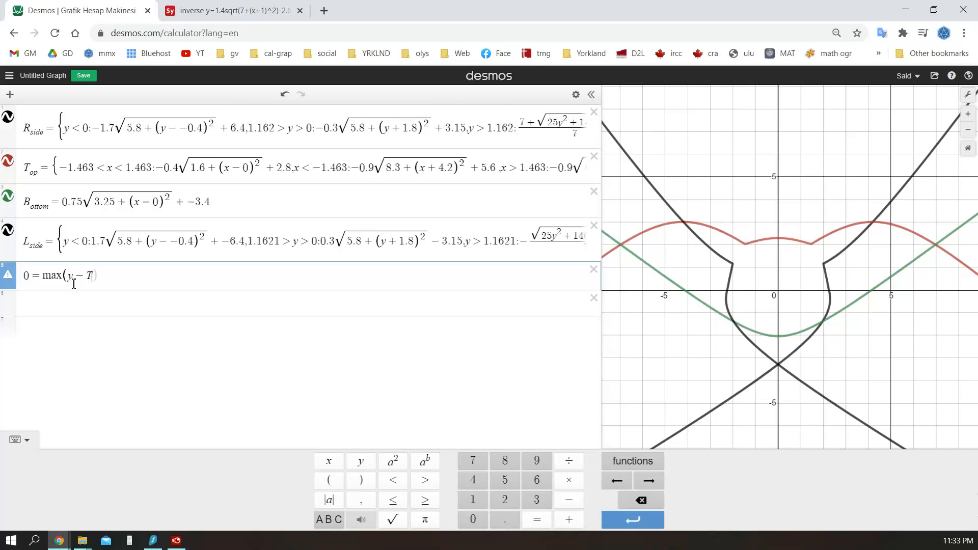
type("op")
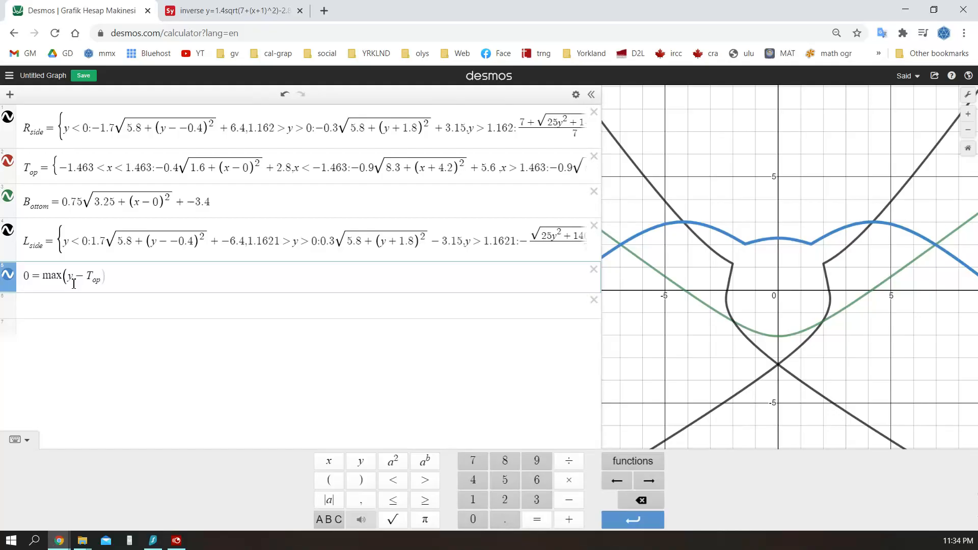
type(",")
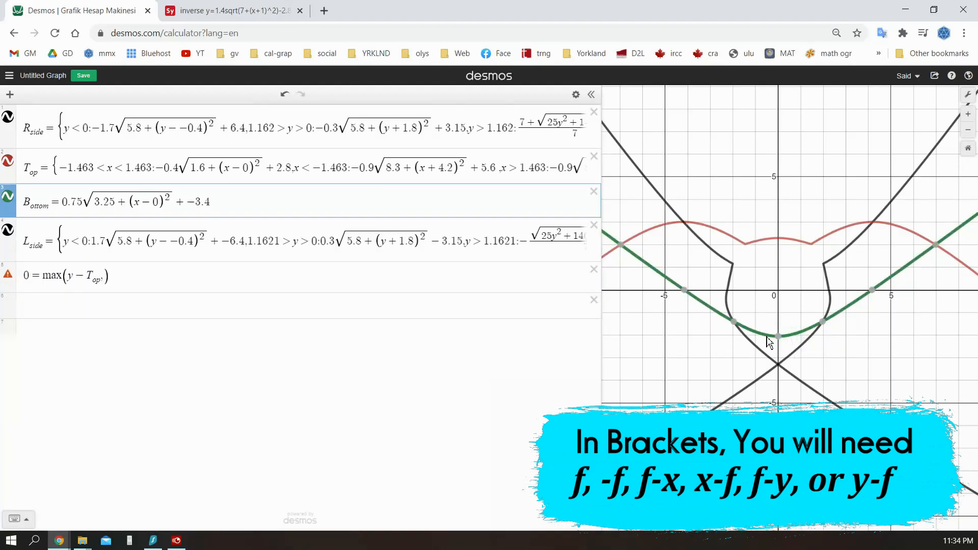
left_click(100, 276)
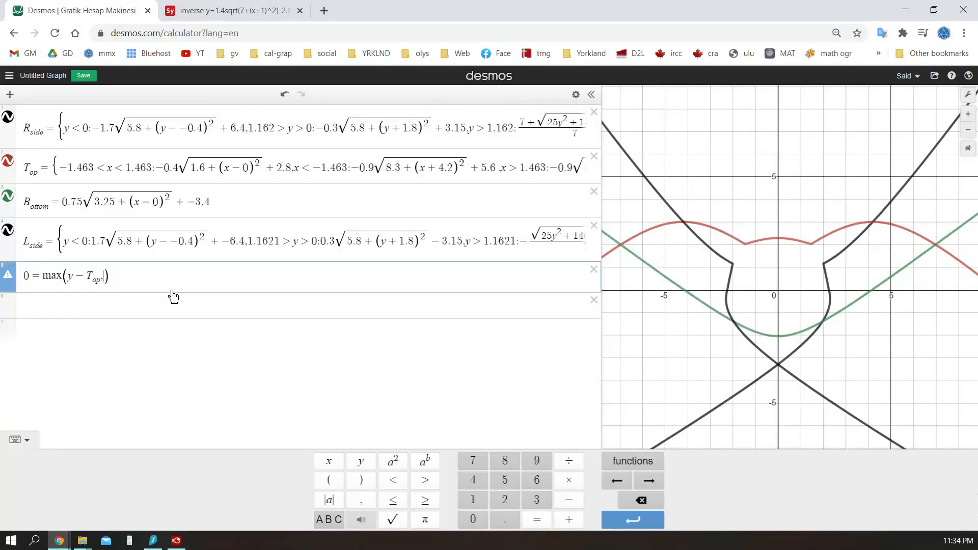
type(",B")
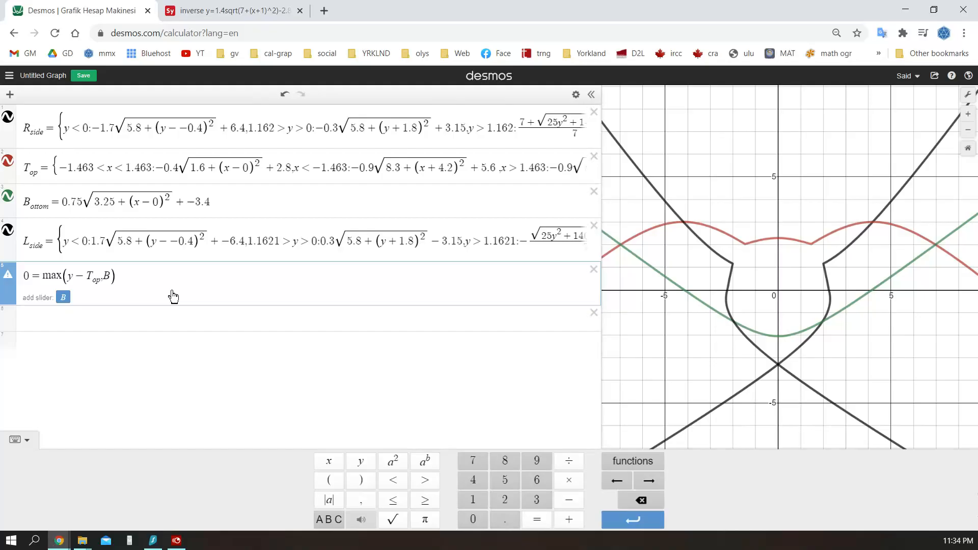
type("d")
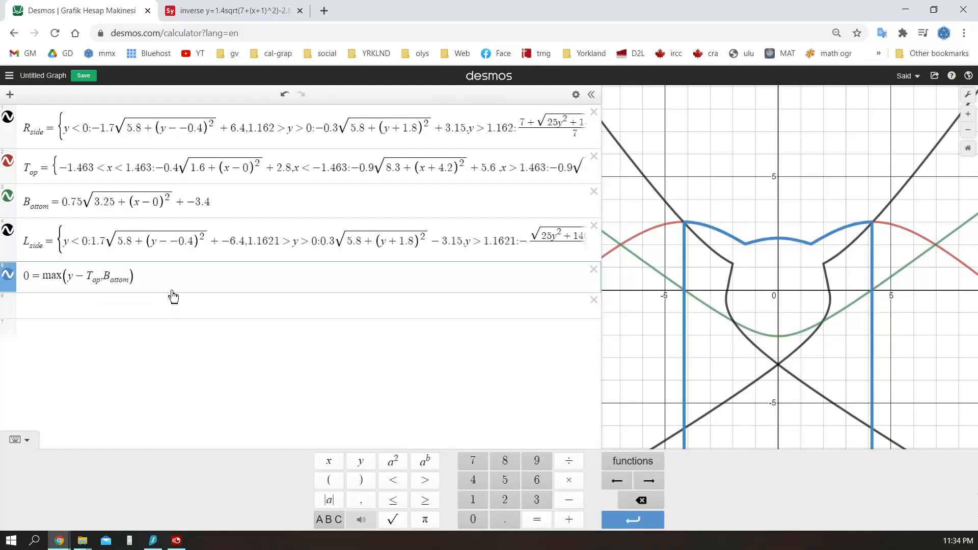
type("-y")
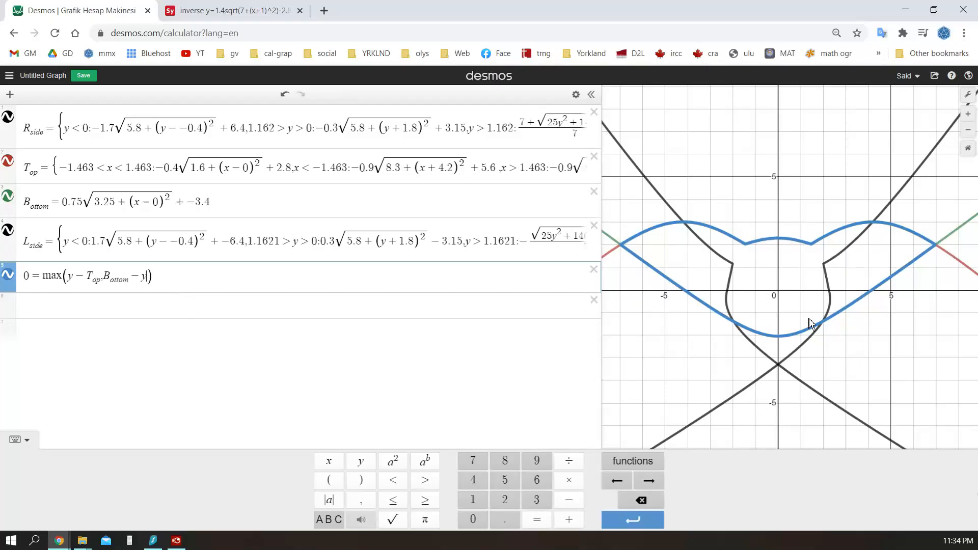
mouse_move(674, 271)
type(",R_side")
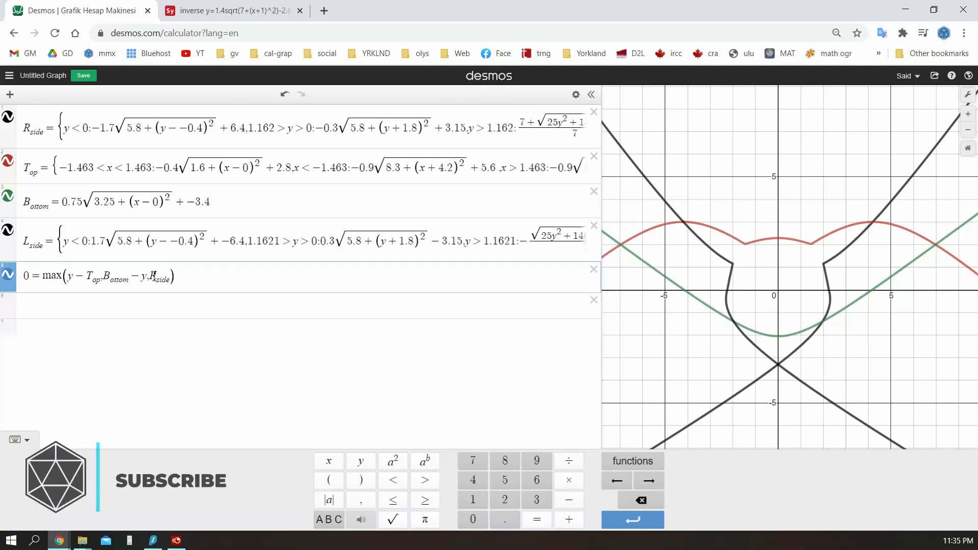
type("x-R_side")
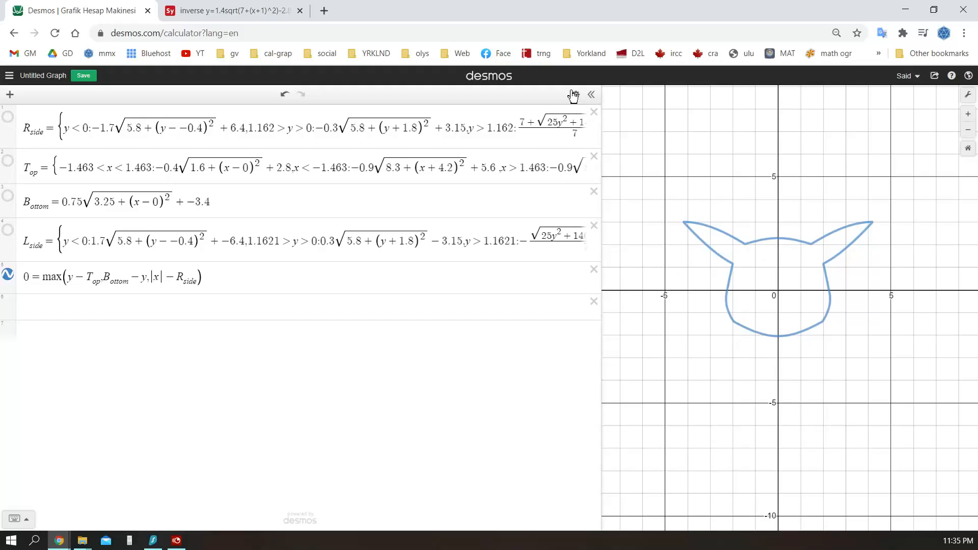
Step: Duplicate the head expression as an inequality and define P_upils=(|x|-1.1)^2+(y+-0.55)^2-0.15^2
left_click(10, 277)
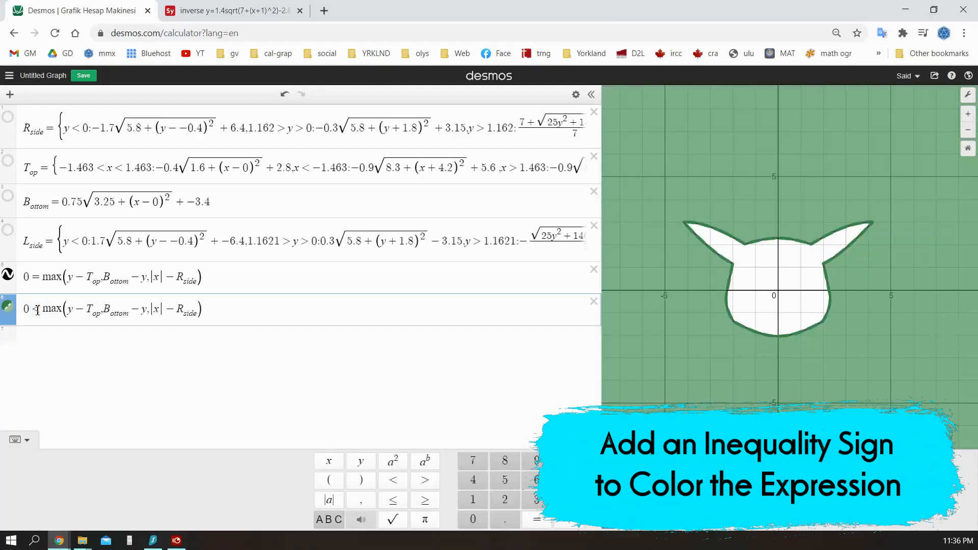
left_click(35, 308)
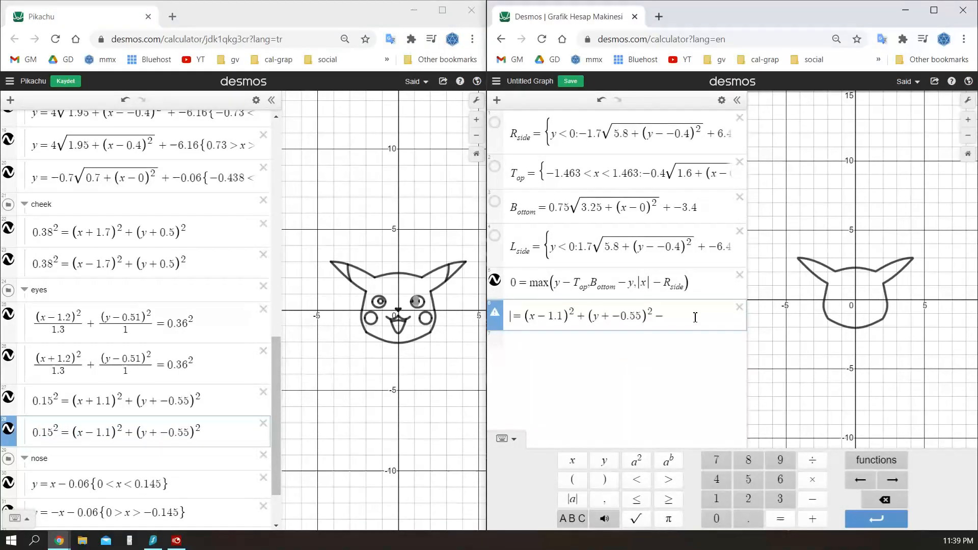
type("0.15^2")
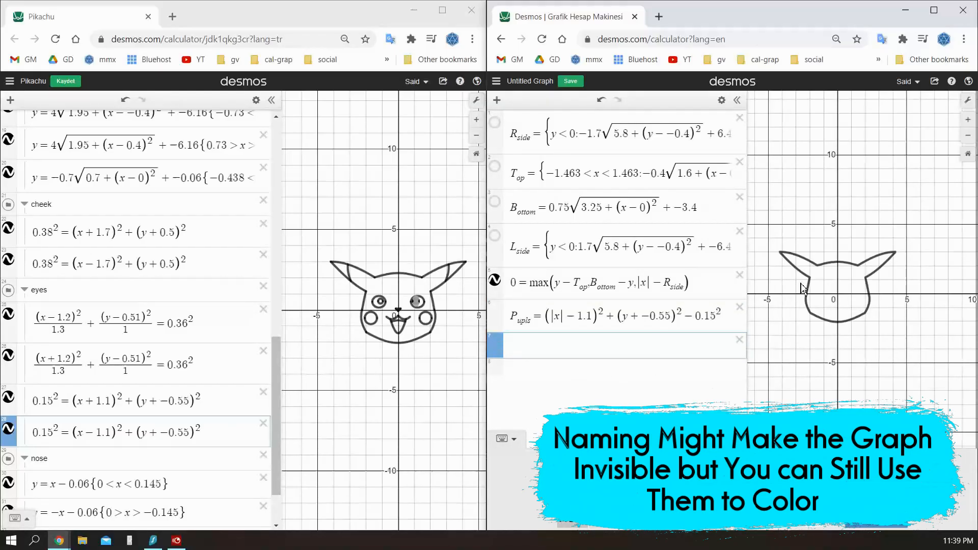
left_click(618, 347)
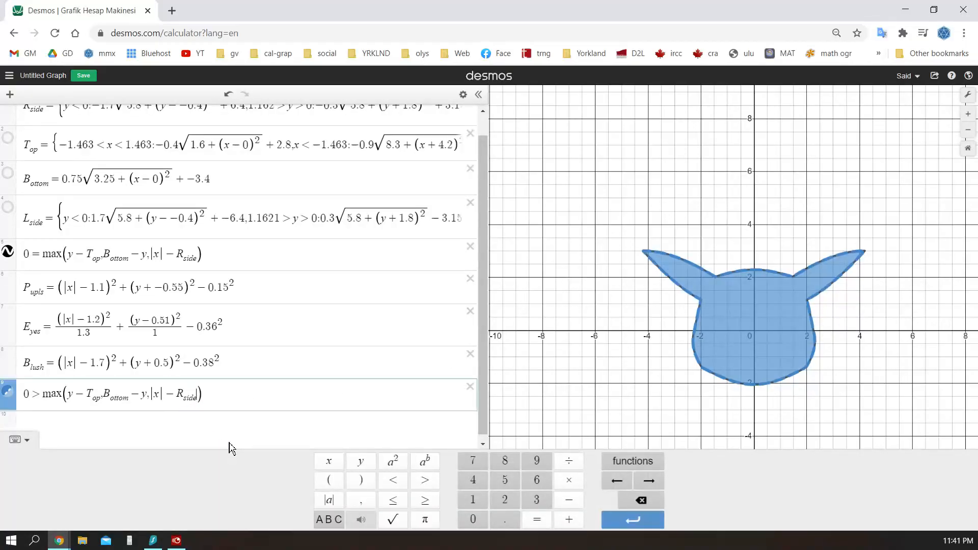
Step: Append -E_yes and -B_lush inside max so they cut holes, and adjust the head's fill colour
type(",-E_yes,-B_lush")
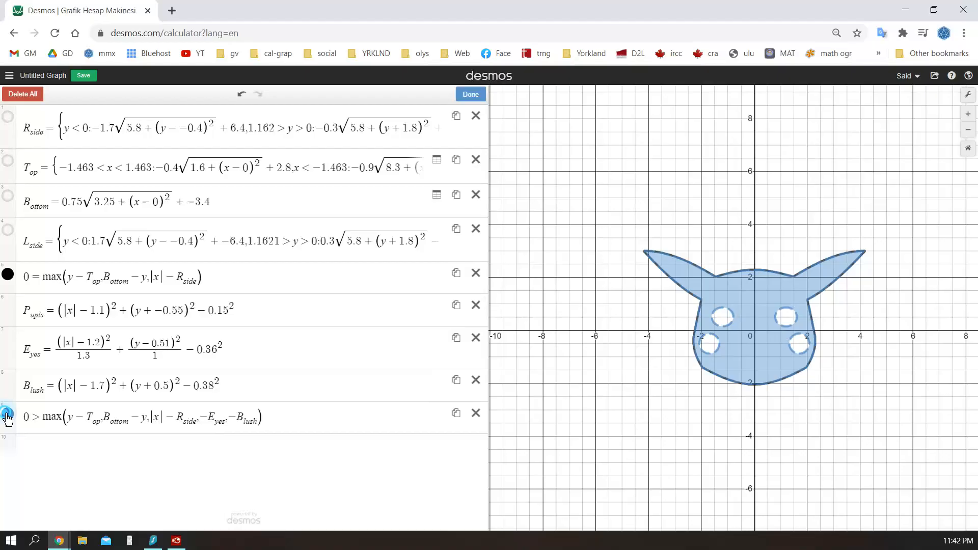
left_click(469, 94)
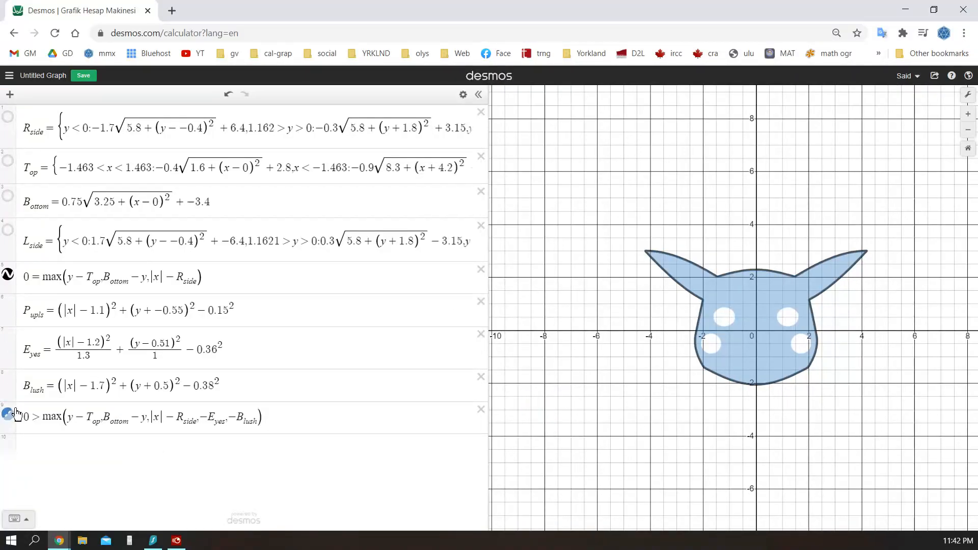
left_click(9, 417)
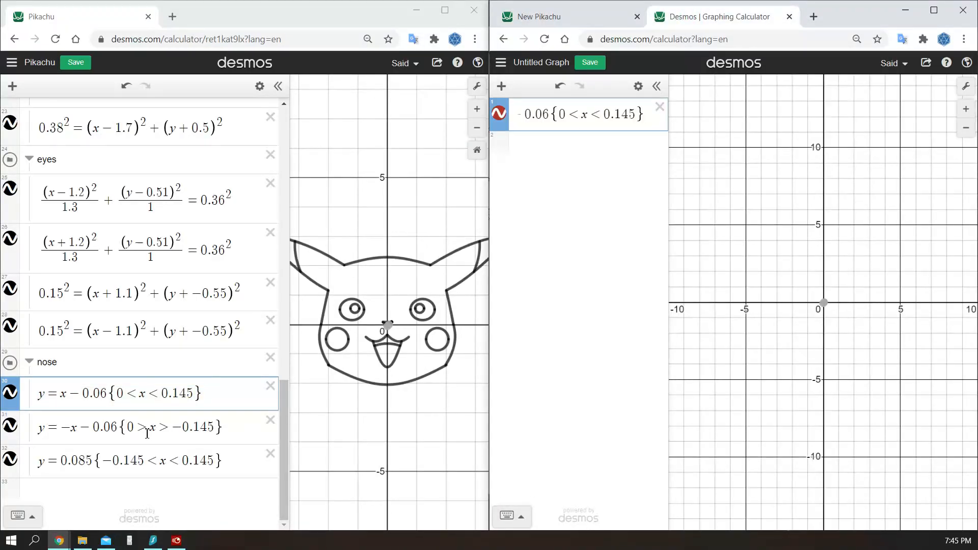
Step: Write an absolute-value equation in x+1 and y with 2 as the top bound
left_click(578, 181)
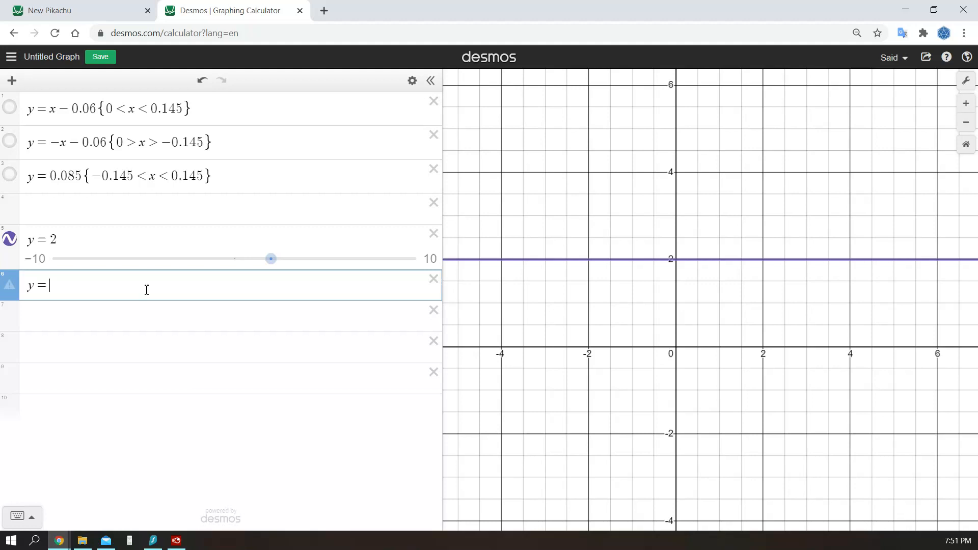
type("x+1")
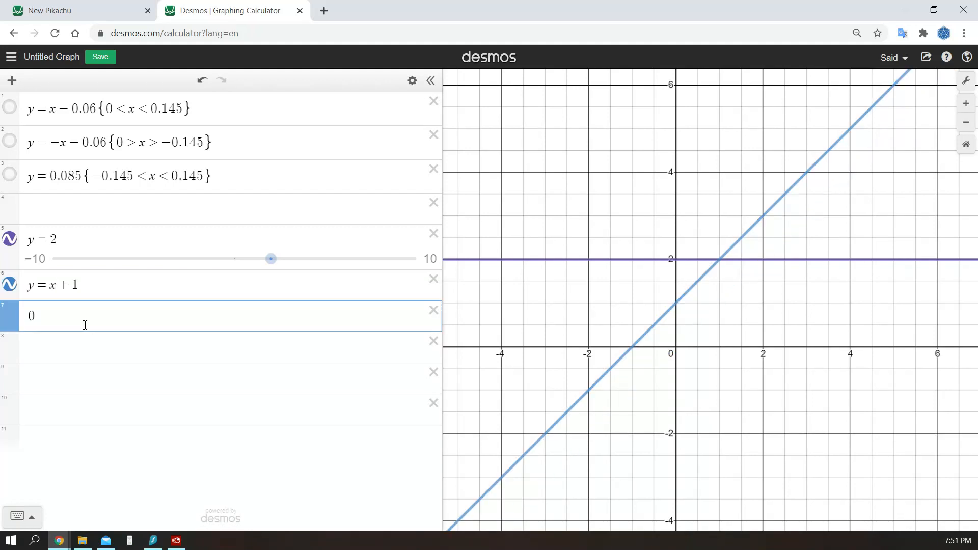
type("=y")
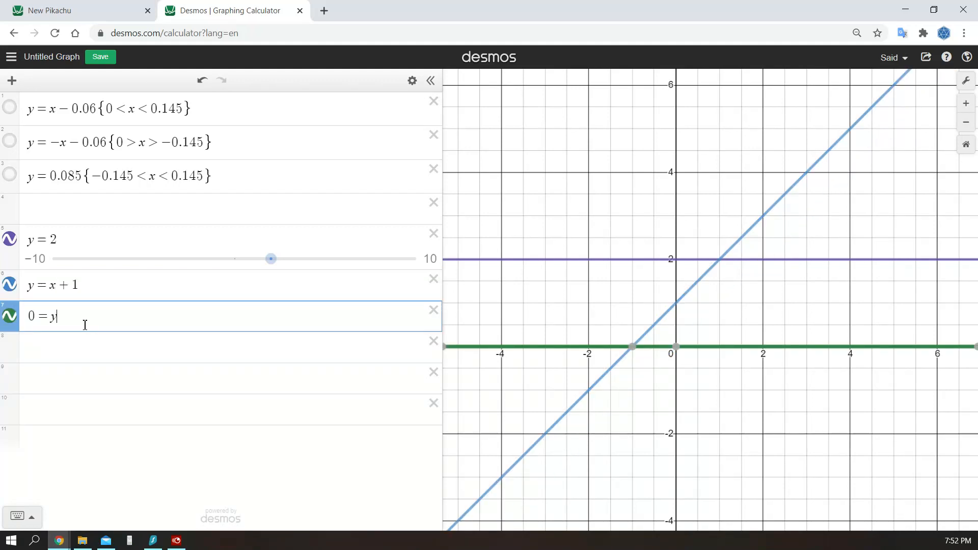
type("-(2+")
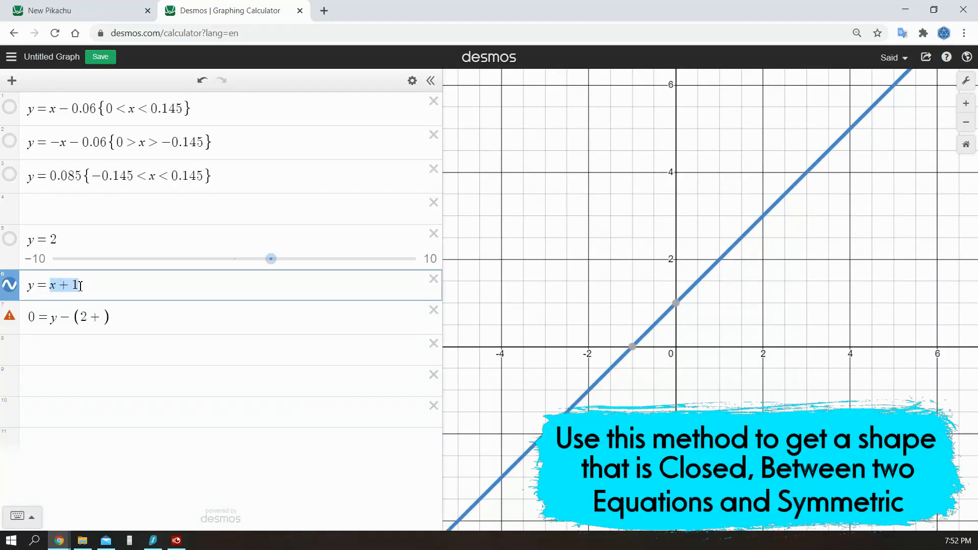
type("x+1")
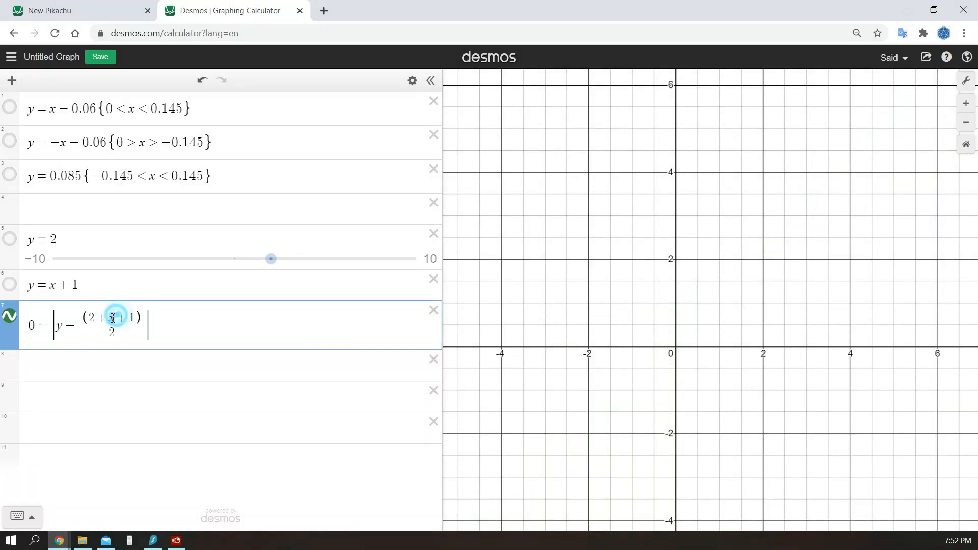
Step: Change the second fraction's plus to minus so the graph closes into a triangle
double_click(111, 317)
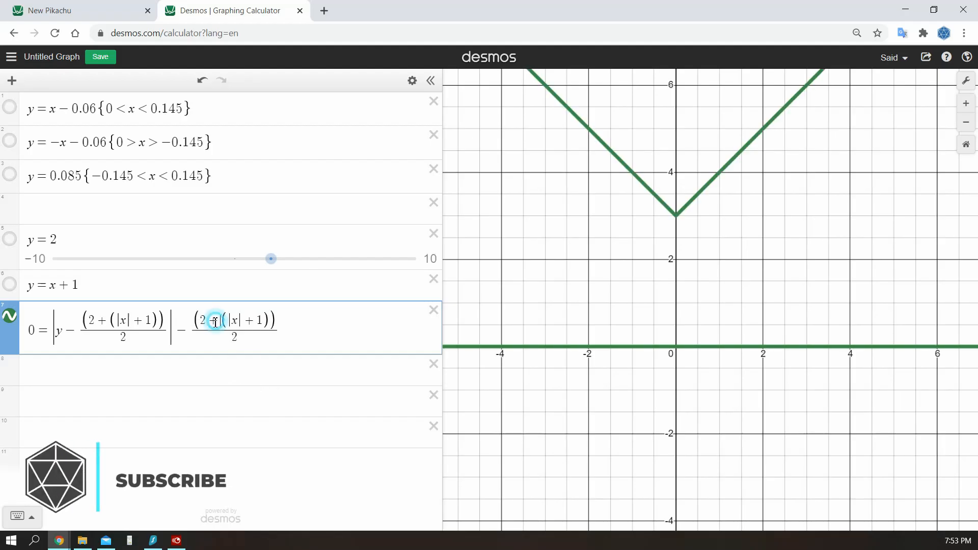
type("-")
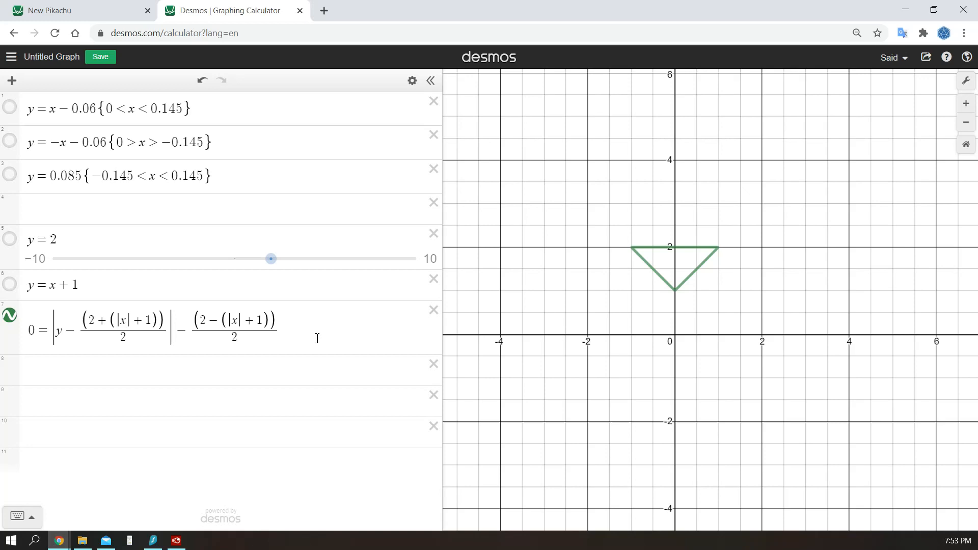
left_click(218, 370)
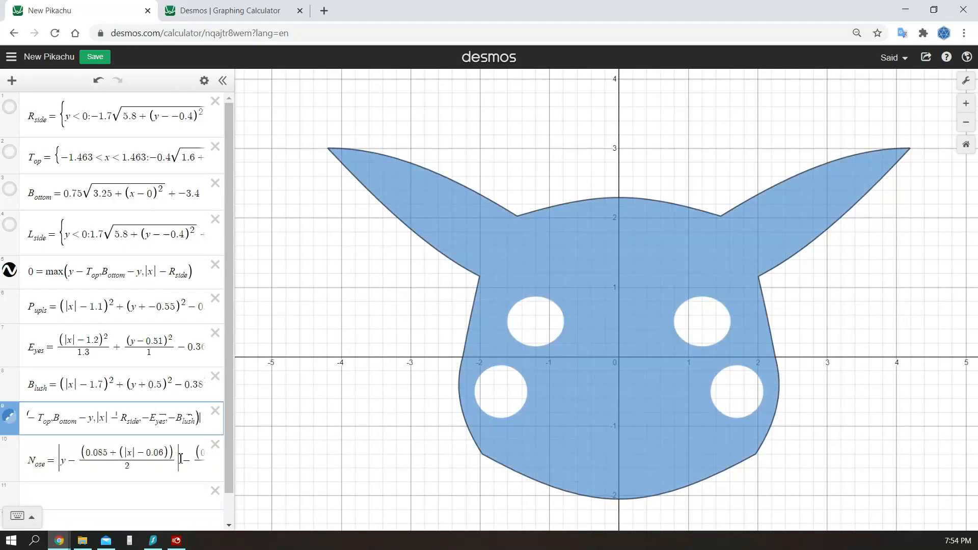
Step: Append -N_ose and -M_outh to the max inequality and set Calc.colors.COLOUR = "FAD61D" in the console
type("-N")
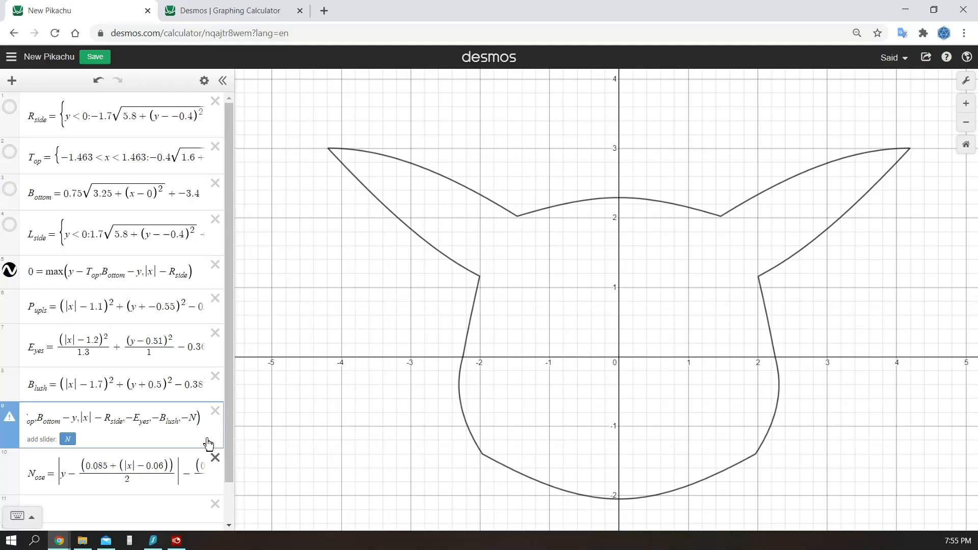
left_click(9, 417)
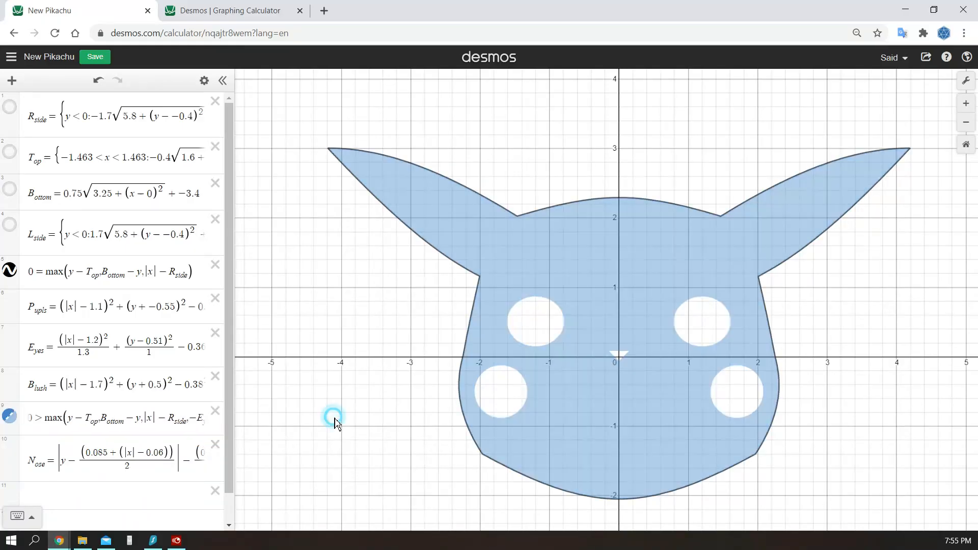
scroll("down", 3)
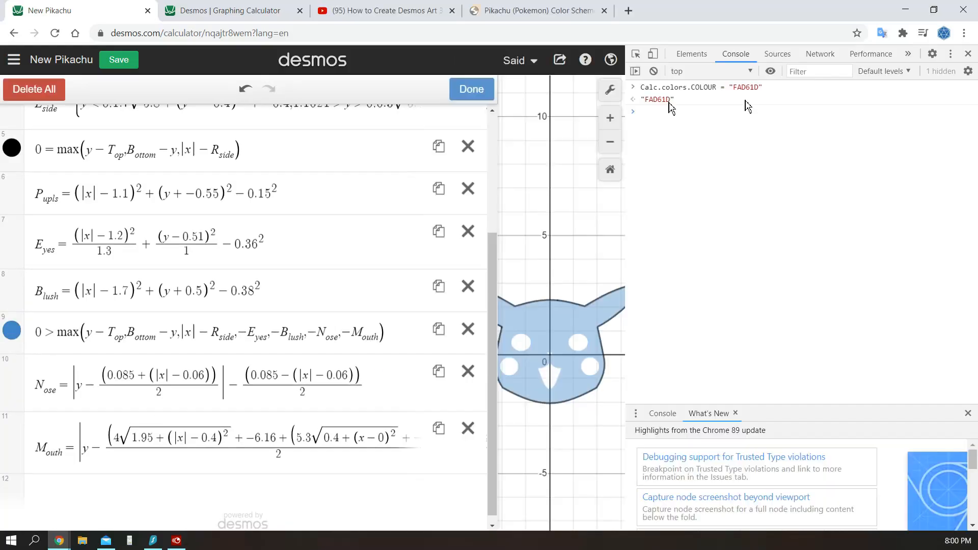
Step: Enter the console command Calc.colors.COLOUR = " before clearing the scratch graph
type("Calc.colors.COLOUR = \"")
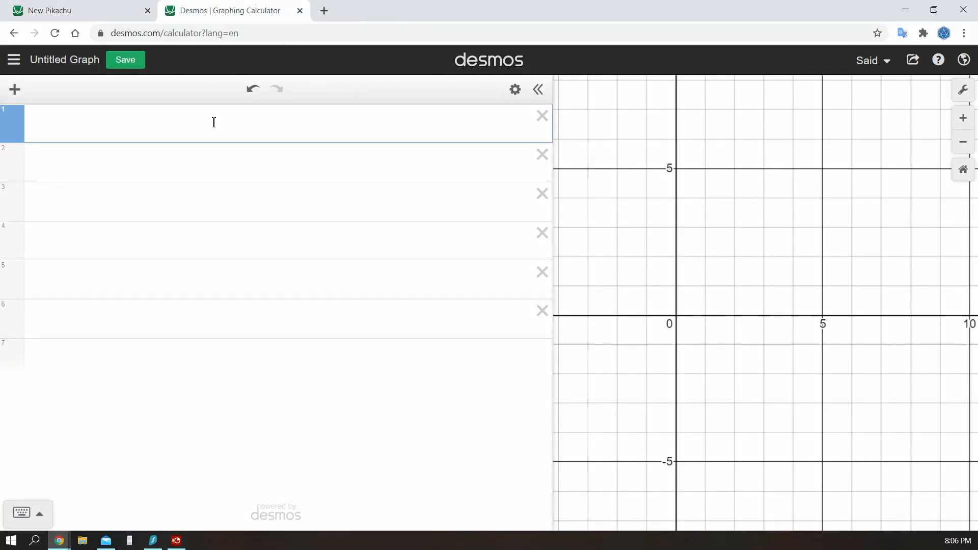
Step: Graph y=2x, min(2x,2) and max(2x^2,2) to show how min and max clip curves
type("y=2x")
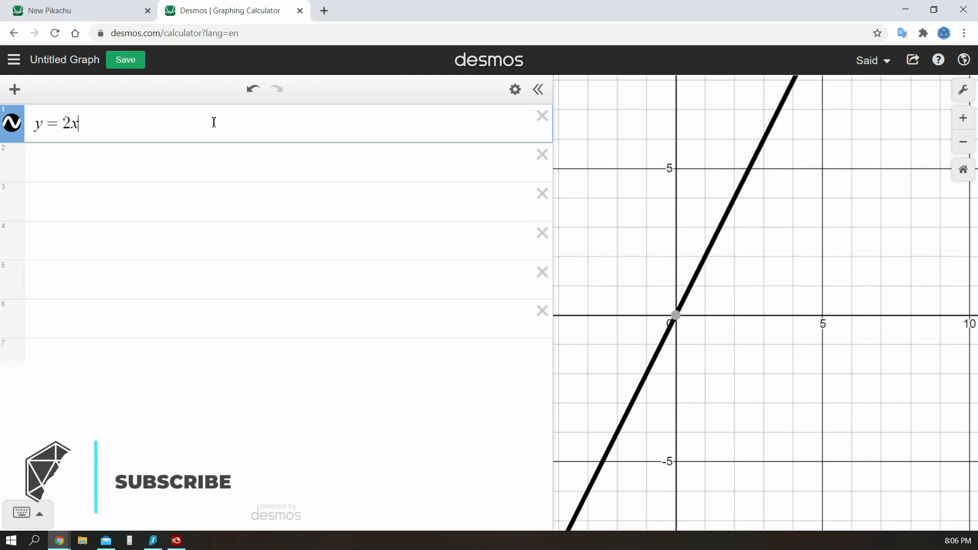
type("min")
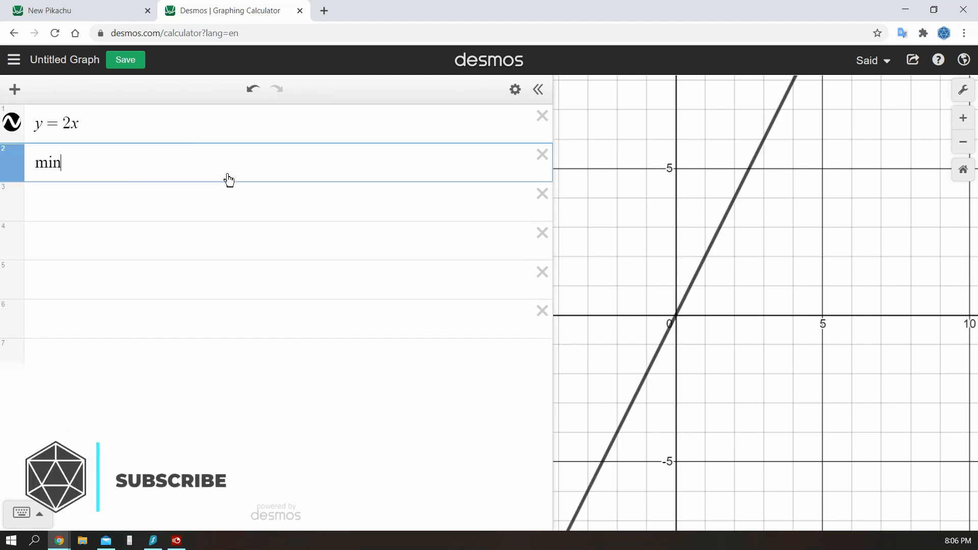
type("(2x,2")
left_click(289, 202)
type("max(2")
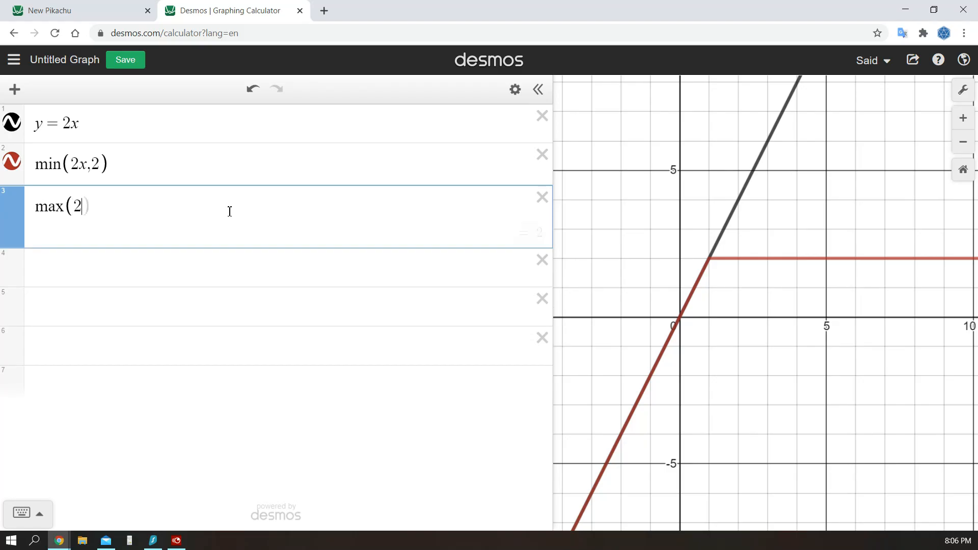
type("x,2")
left_click(289, 125)
type("^2")
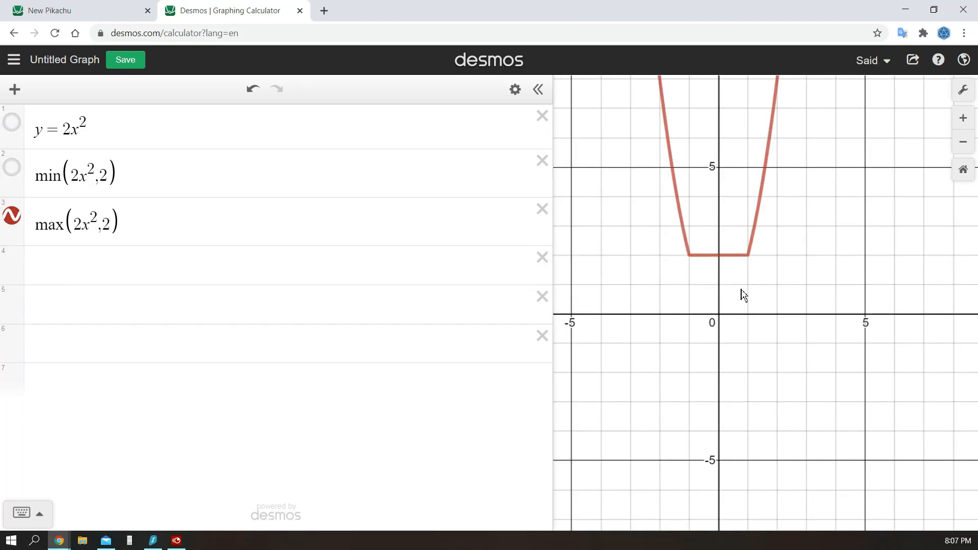
Step: Define E_ar as max of the pasted ear curve and a constant near 3.2
left_click(12, 173)
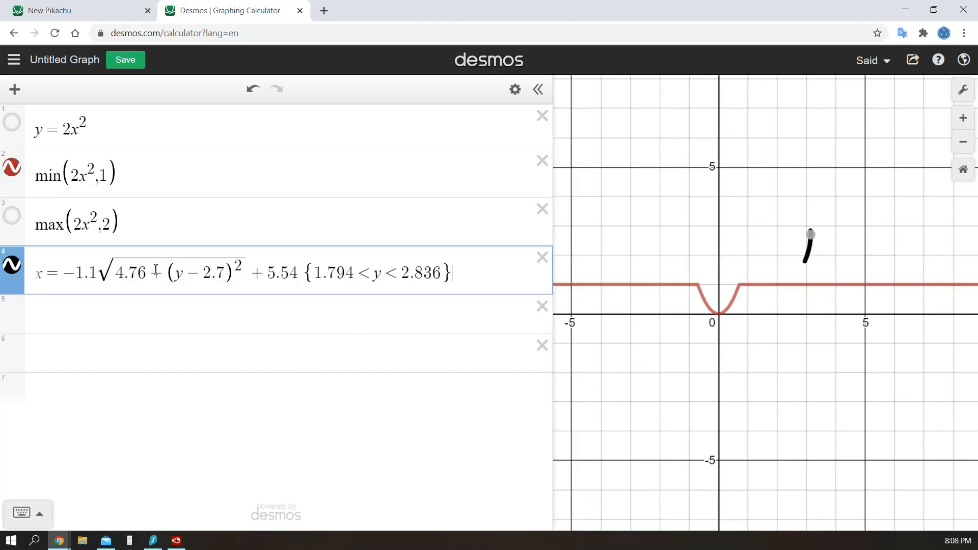
type("max(−1.1√(4.76 + (y − 2.7)^2) + 5.54,2")
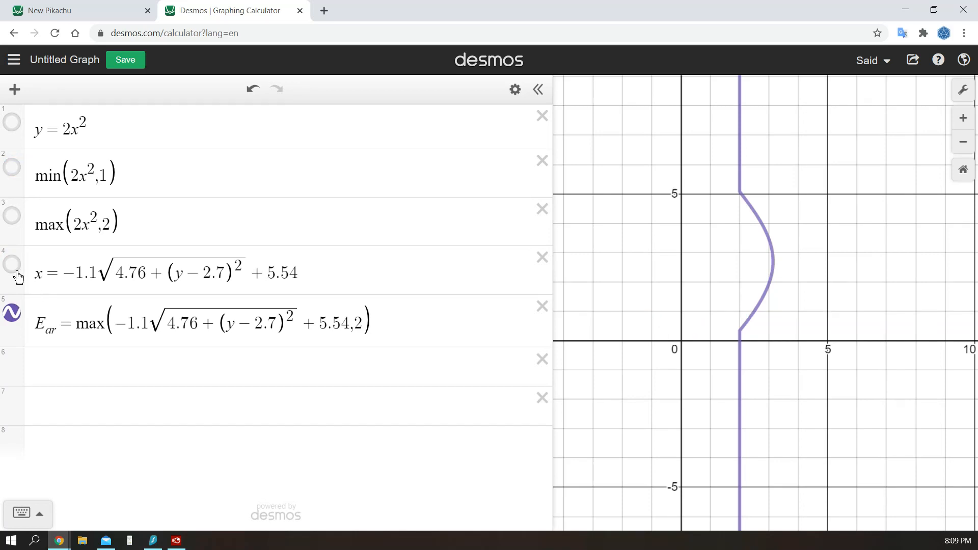
type("3")
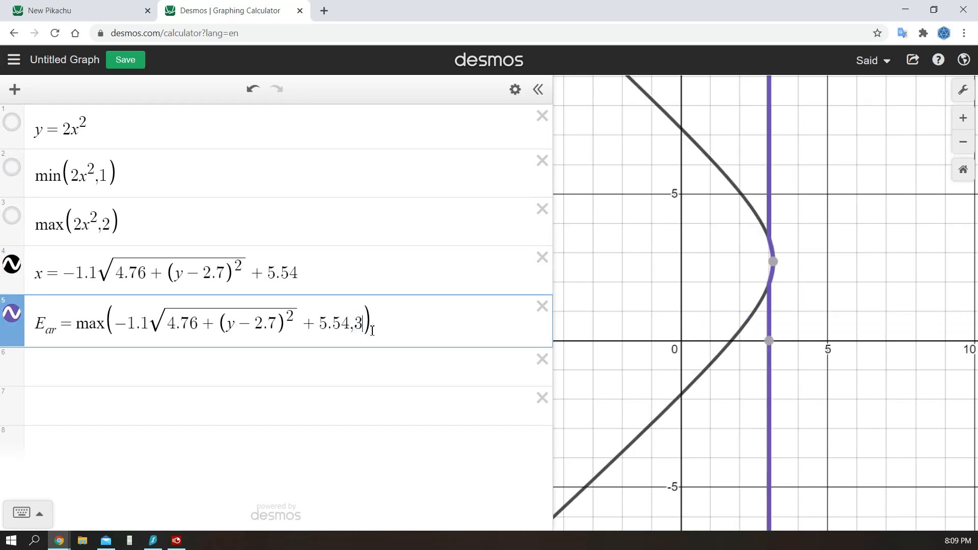
type("2")
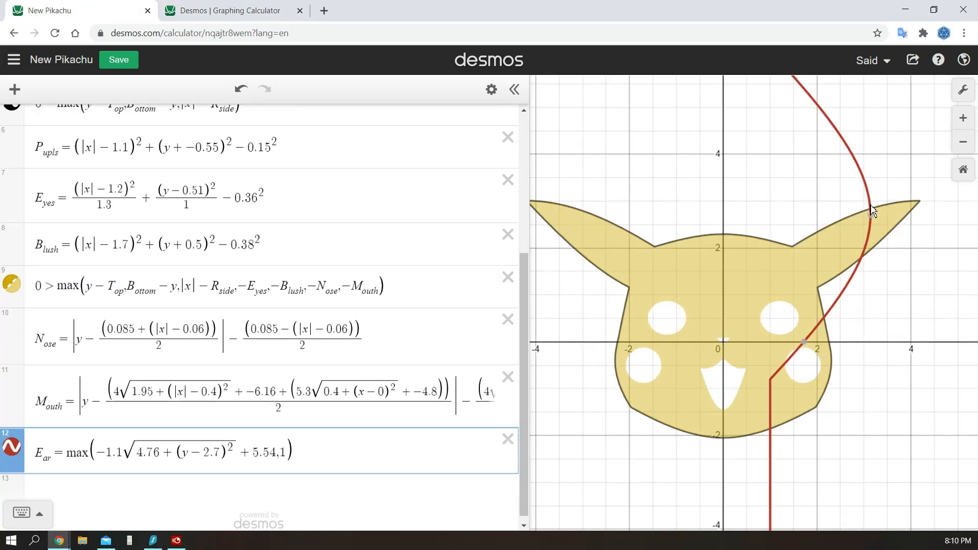
Step: Set the E_ar cap constant to 2.9 so the capped curve meets the ear tip
type("2.9")
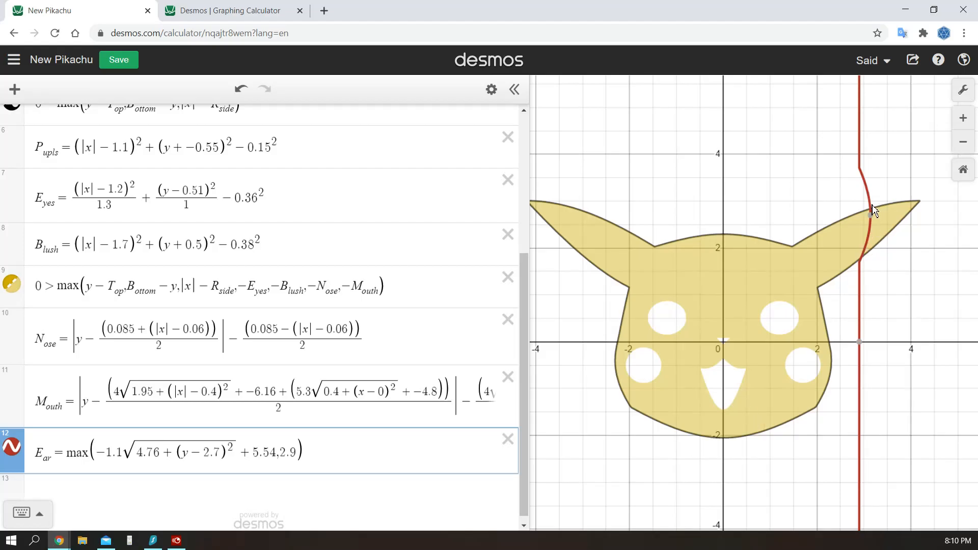
mouse_move(797, 287)
type(",|x|−E_ar")
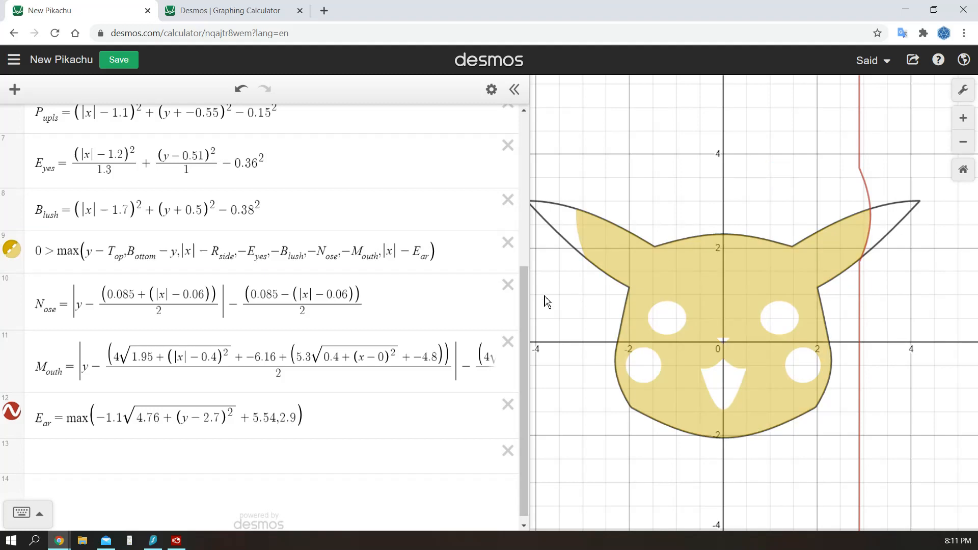
mouse_move(752, 235)
type("0 > max( ")
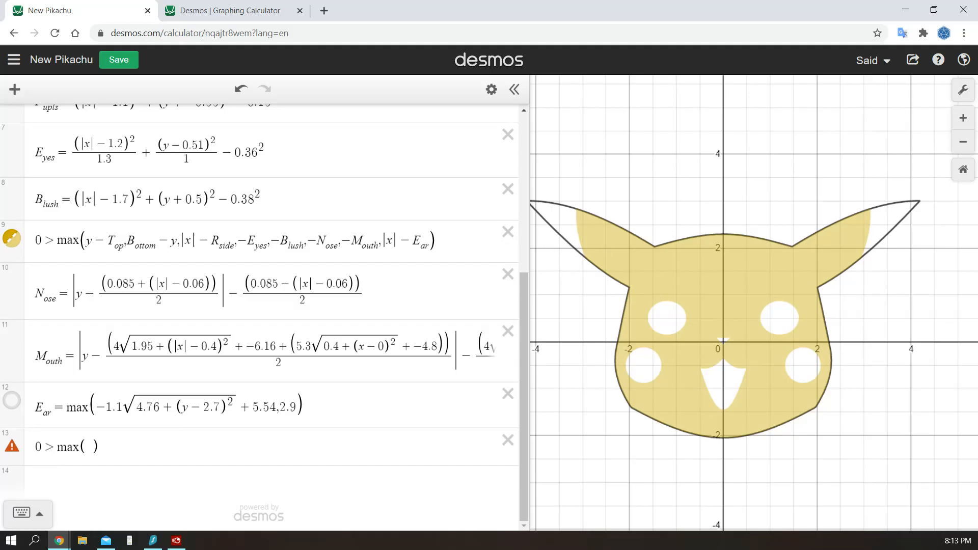
Step: Add inequalities shading the ear tips, eyes, nose, B_lush and M_outh regions
type("x-")
type("0>max(E_yes,-P_upls)")
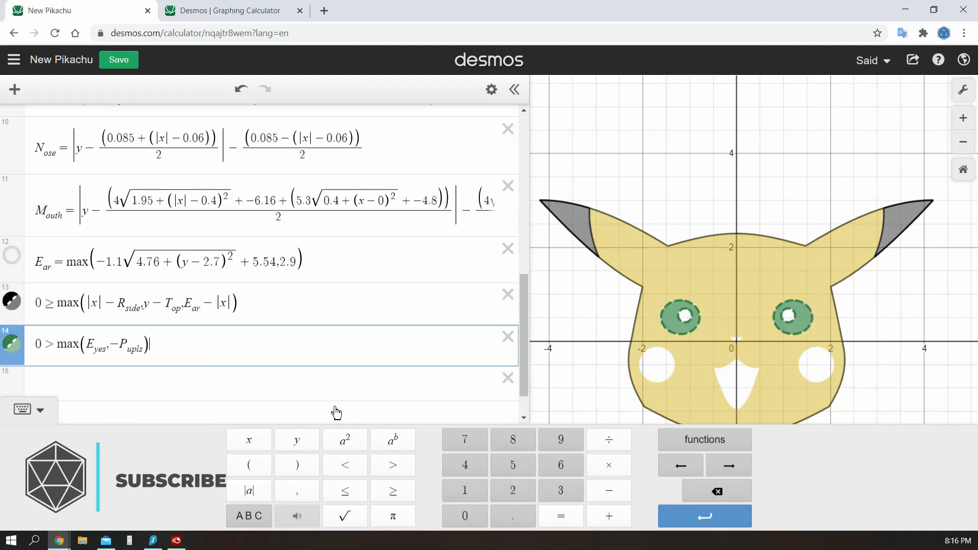
mouse_move(91, 367)
type("0 ≥")
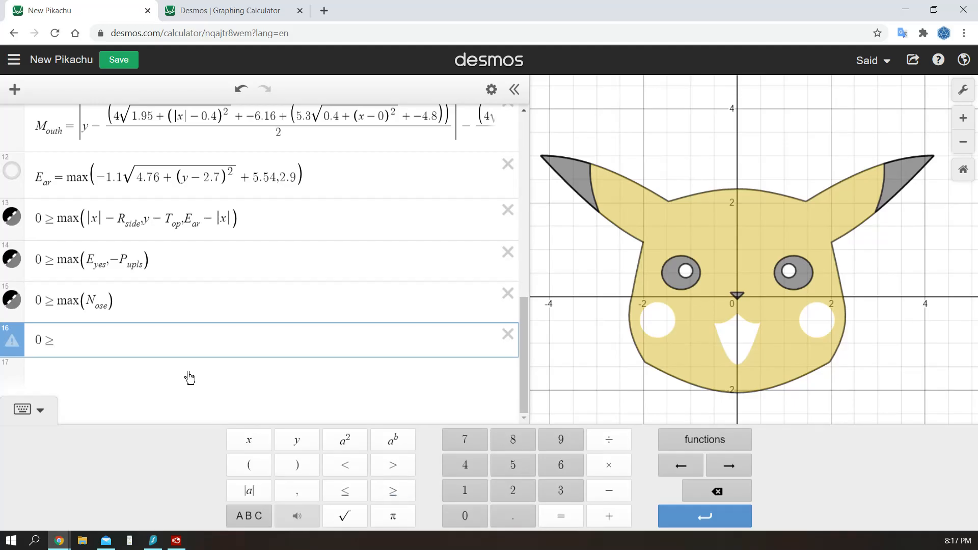
type("Blus")
left_click(271, 374)
type("0 ≥ M")
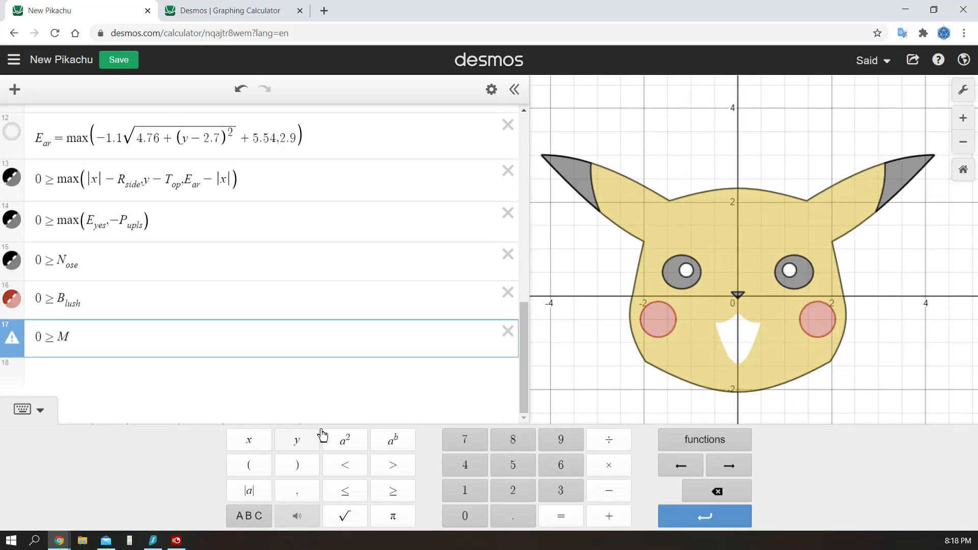
type("outh,y − T_ongu")
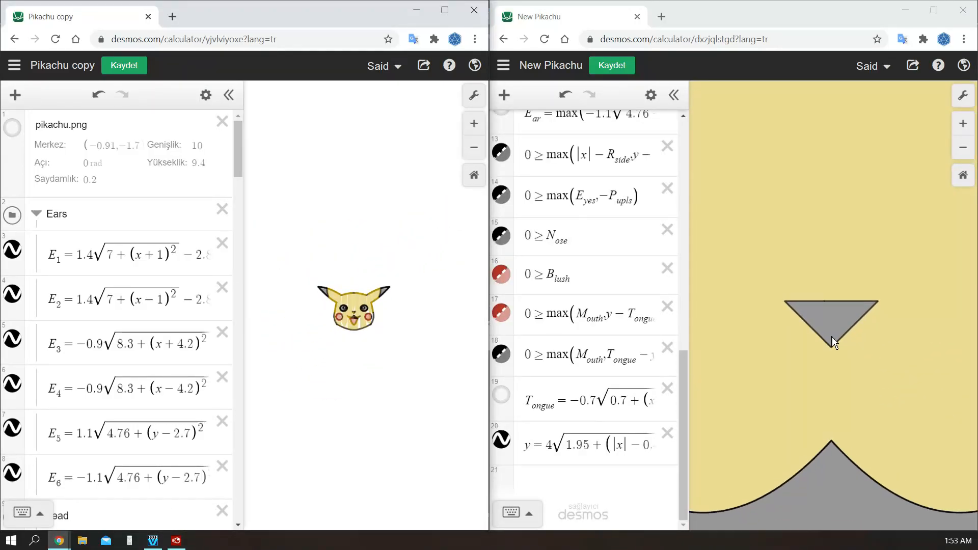
Step: Zoom out the reference Pikachu copy graph to see more of the face
left_click(963, 148)
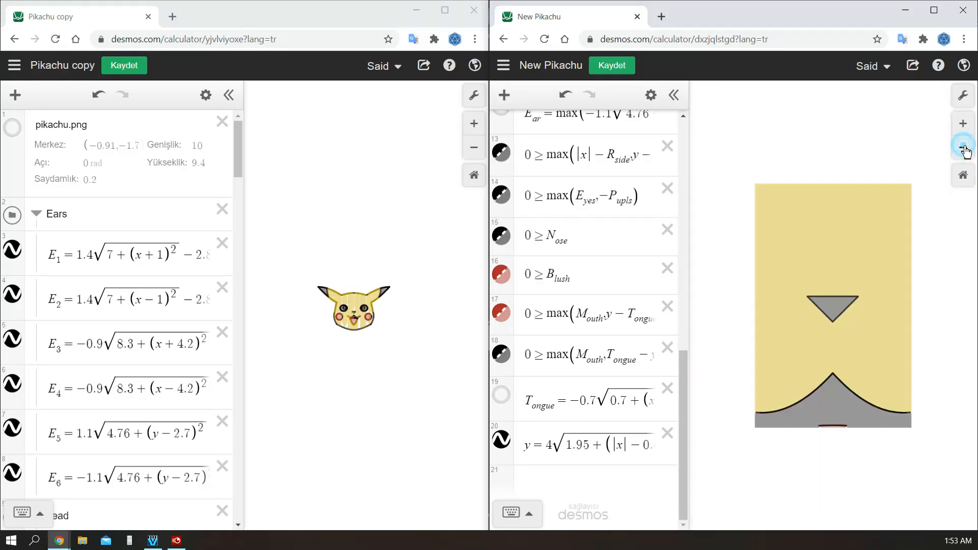